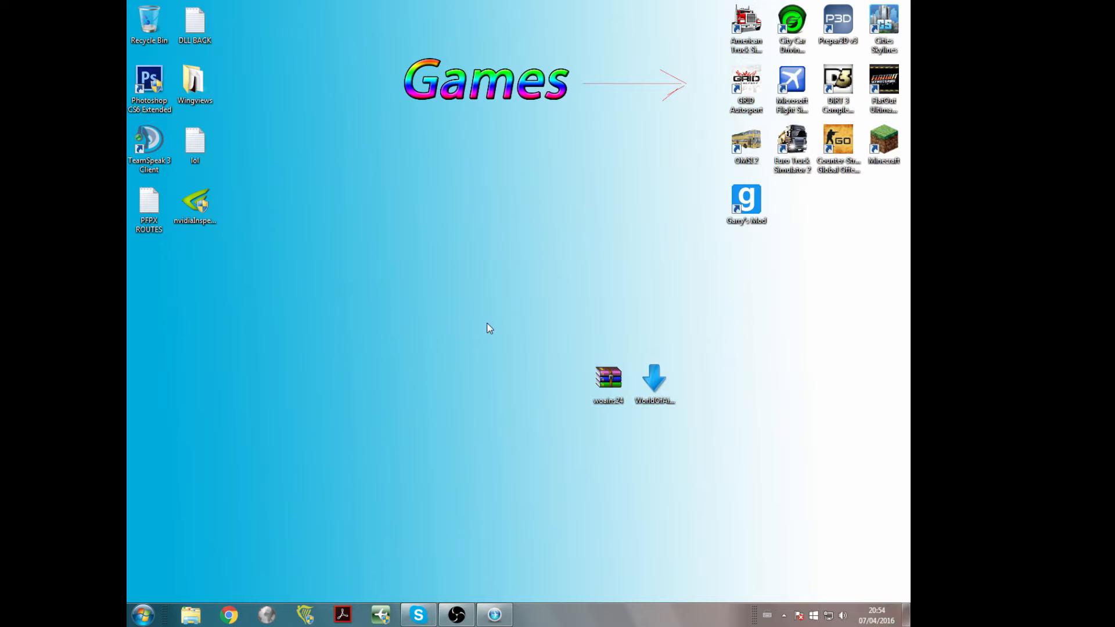
{"action": "mouse_move", "coordinate": [494, 430]}
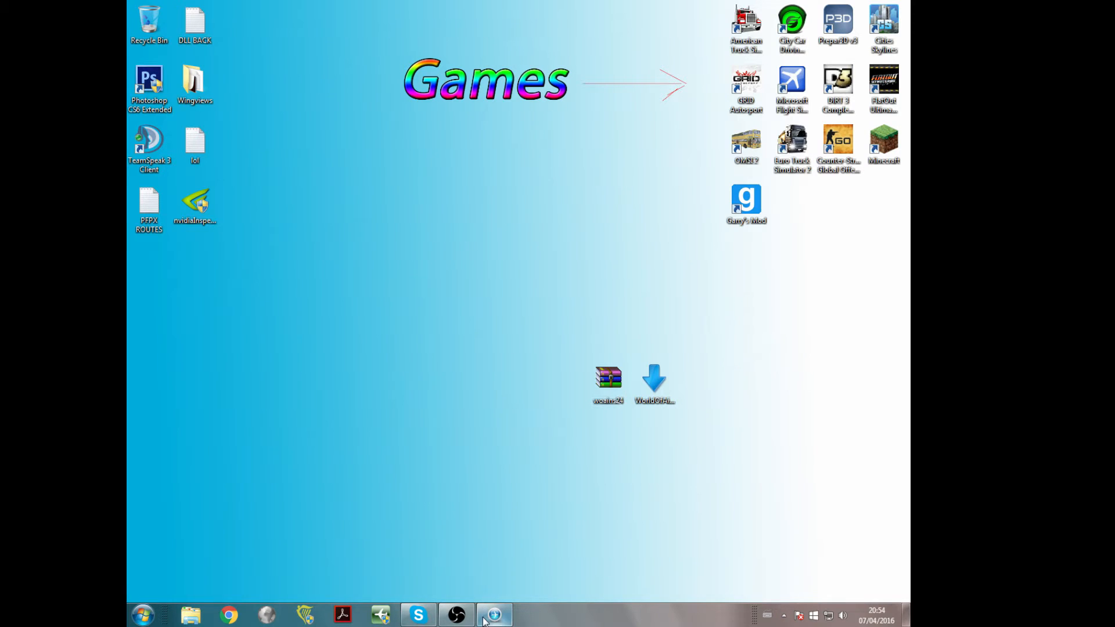
Restore the vPilot main window from its taskbar button.
{"action": "left_click", "coordinate": [494, 615]}
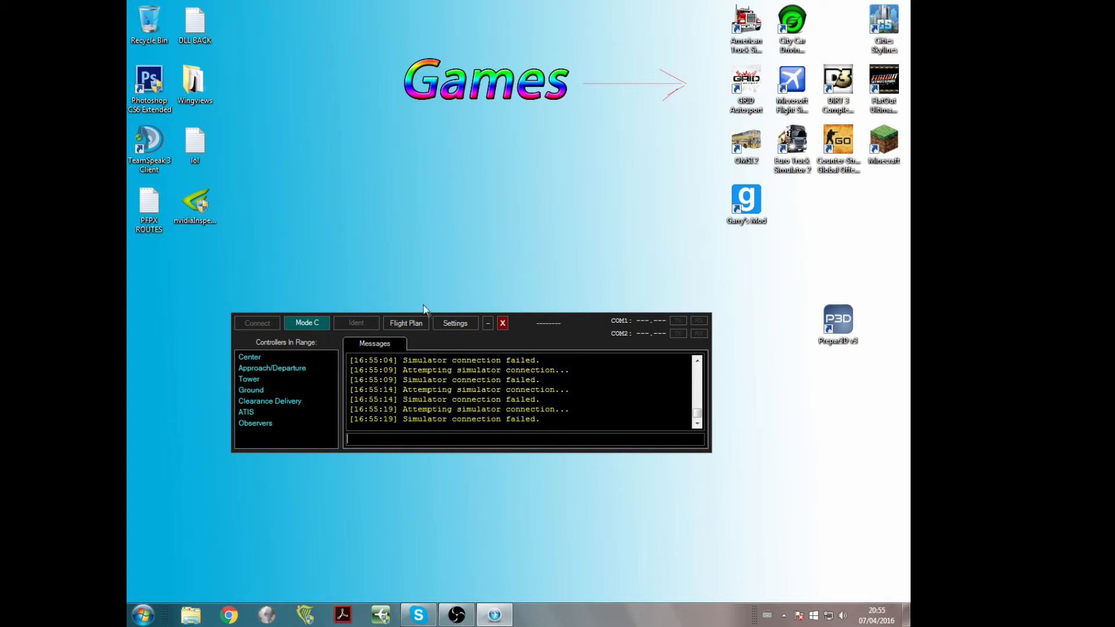
In vPilot Settings, set home airport EGCC and server EUROPE-CC, then apply.
{"action": "left_click", "coordinate": [454, 323]}
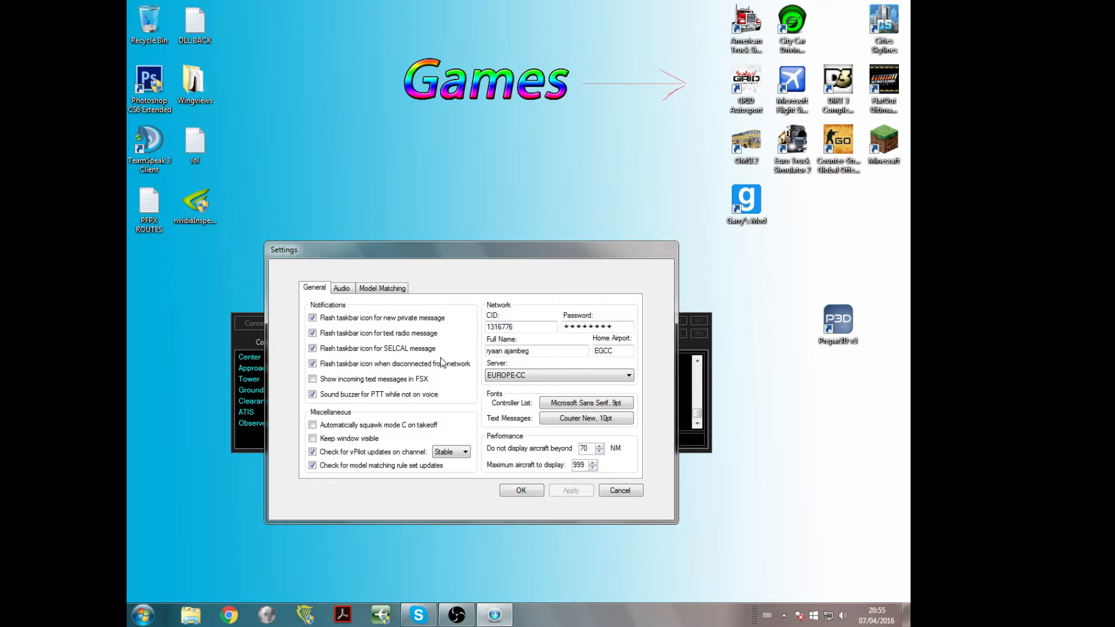
{"action": "left_click", "coordinate": [520, 326]}
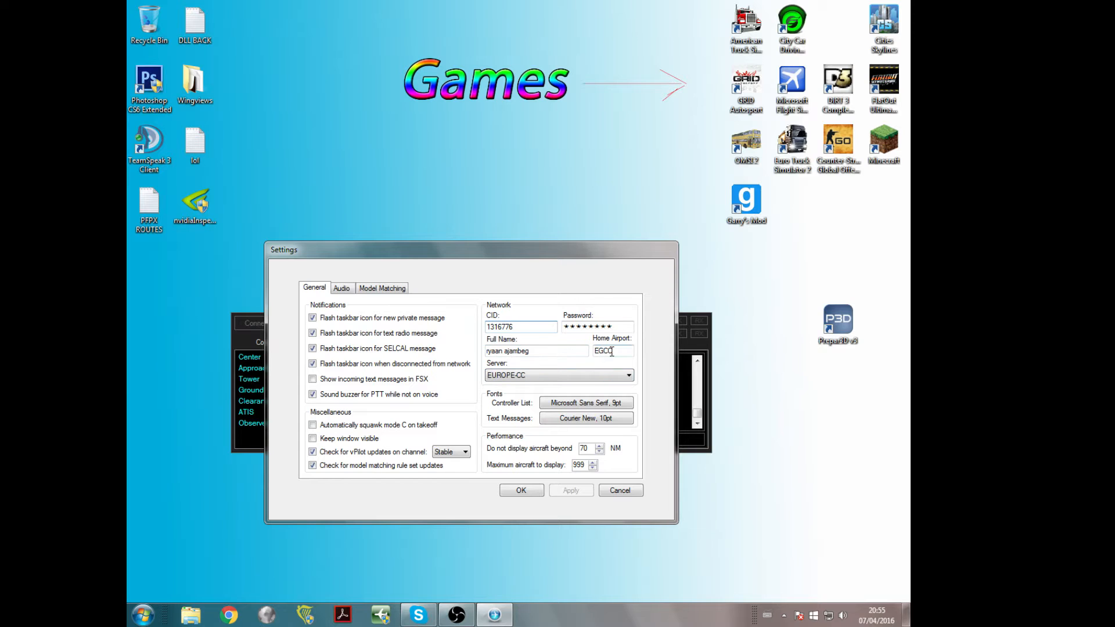
{"action": "double_click", "coordinate": [603, 350]}
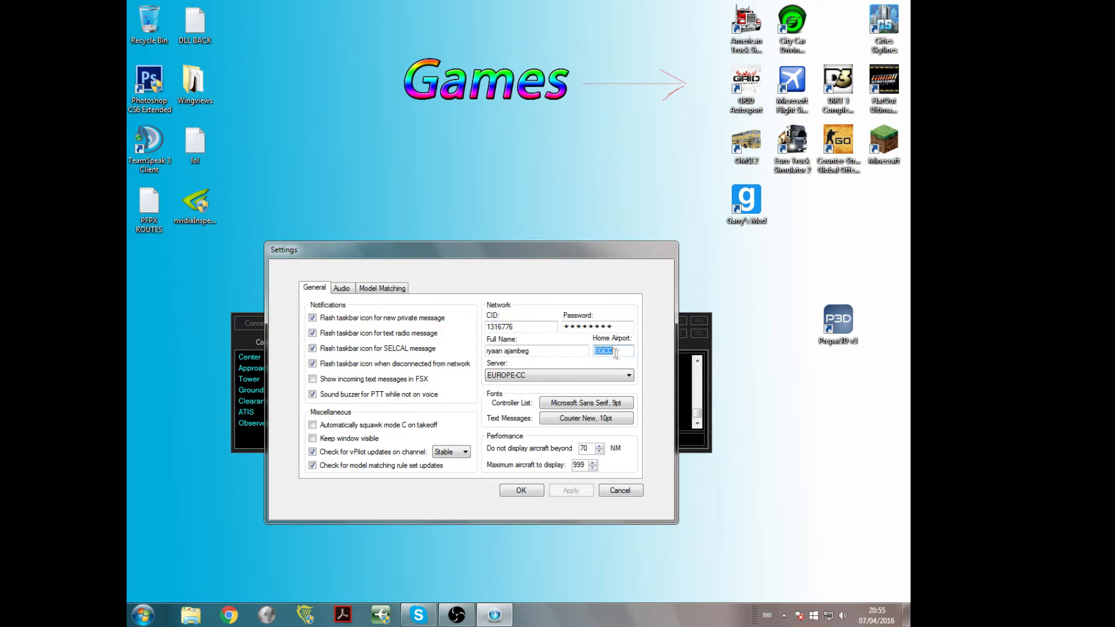
{"action": "left_click", "coordinate": [626, 375]}
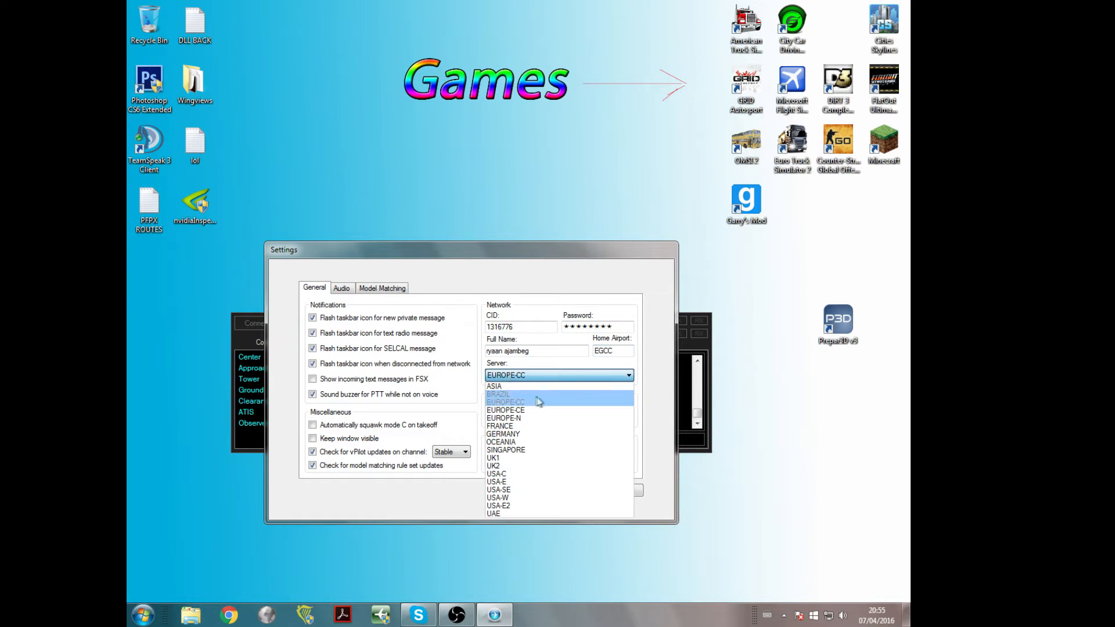
{"action": "left_click", "coordinate": [506, 409]}
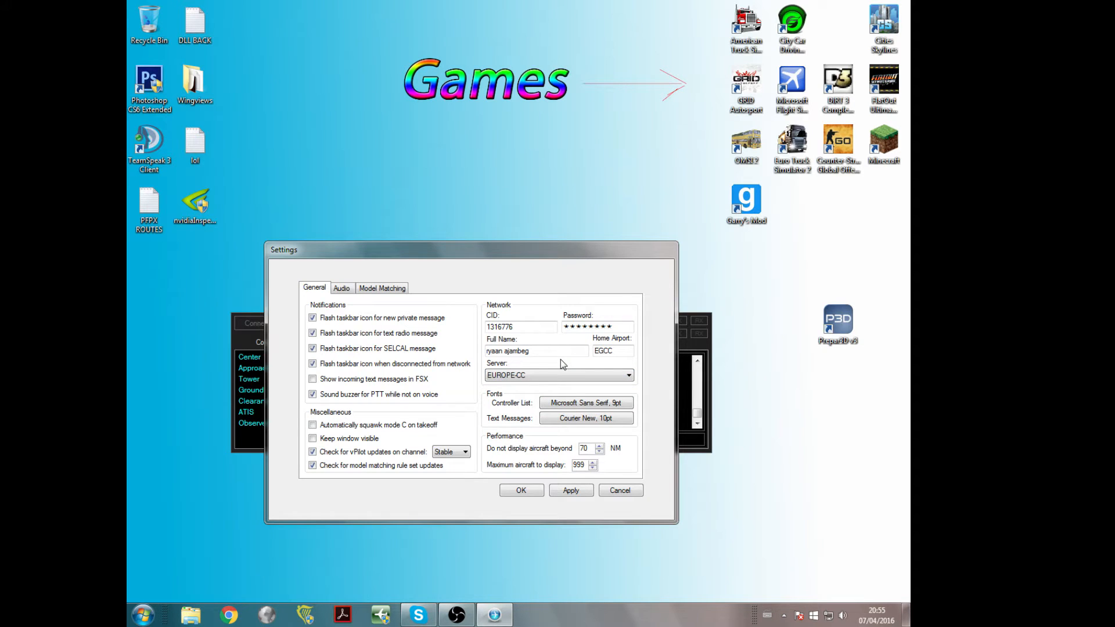
{"action": "left_click", "coordinate": [558, 374]}
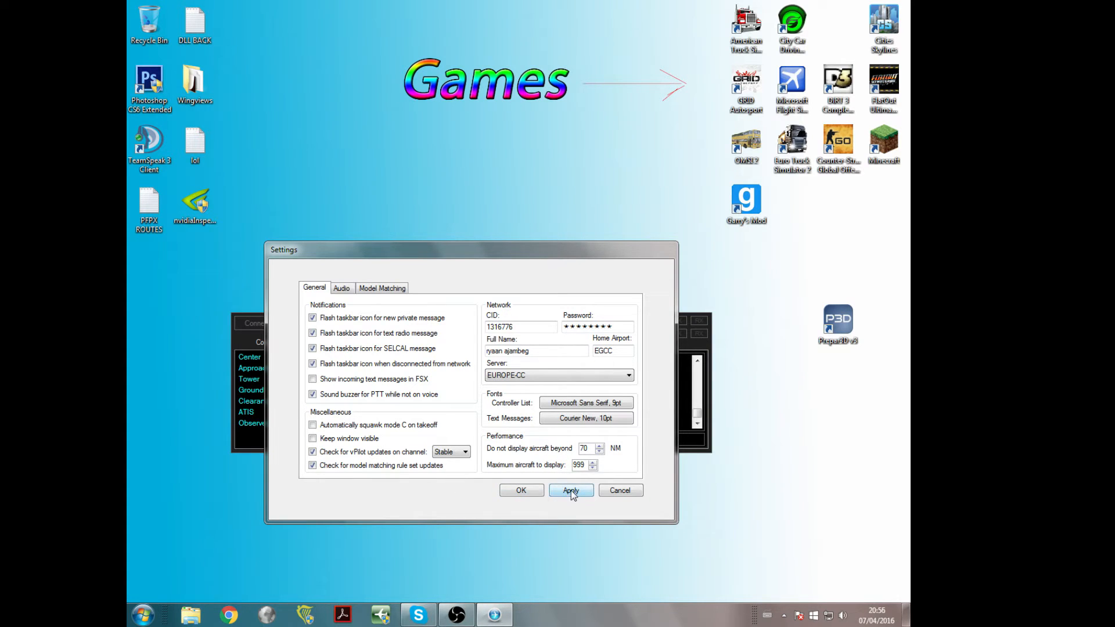
{"action": "left_click", "coordinate": [571, 490]}
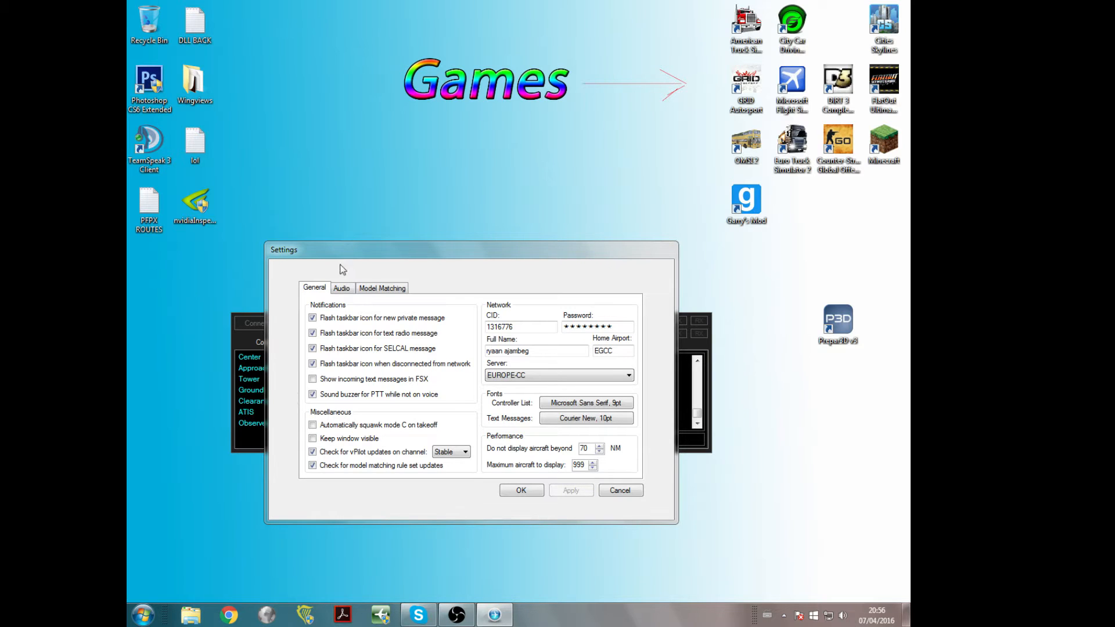
Review the Audio tab: Realtek microphone and speakers, push-to-talk on yoke Button 2.
{"action": "left_click", "coordinate": [342, 288]}
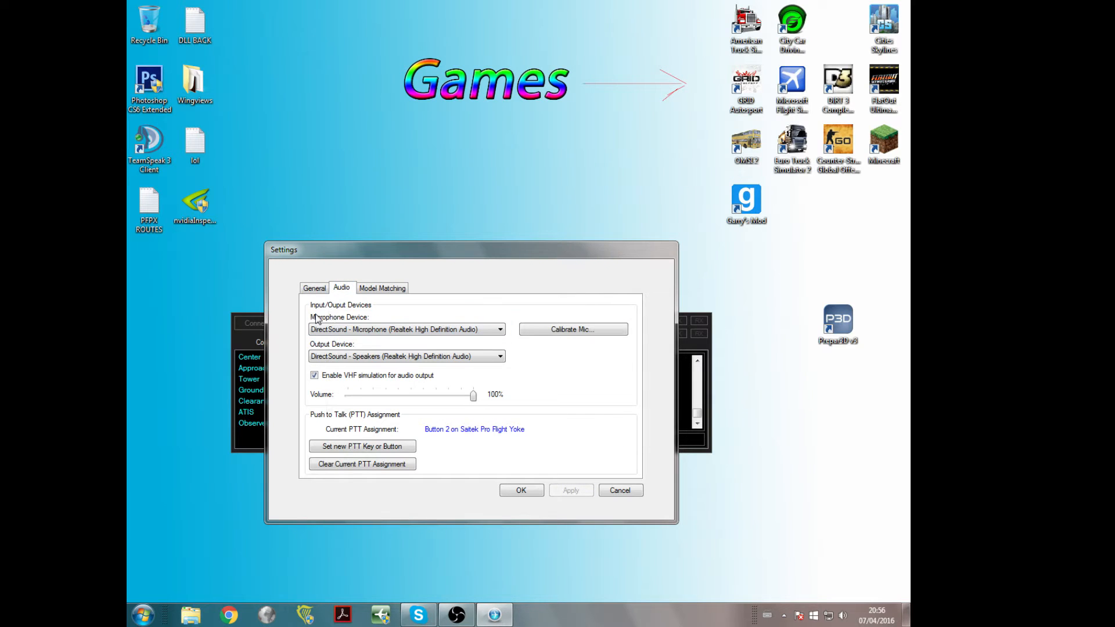
{"action": "left_click", "coordinate": [313, 374]}
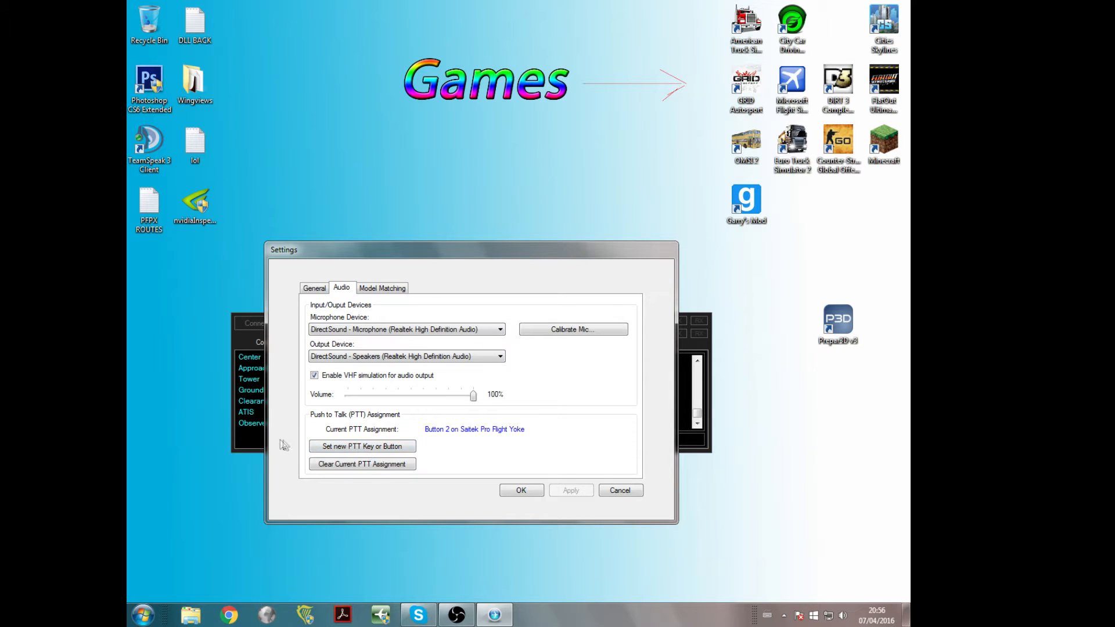
{"action": "mouse_move", "coordinate": [466, 456]}
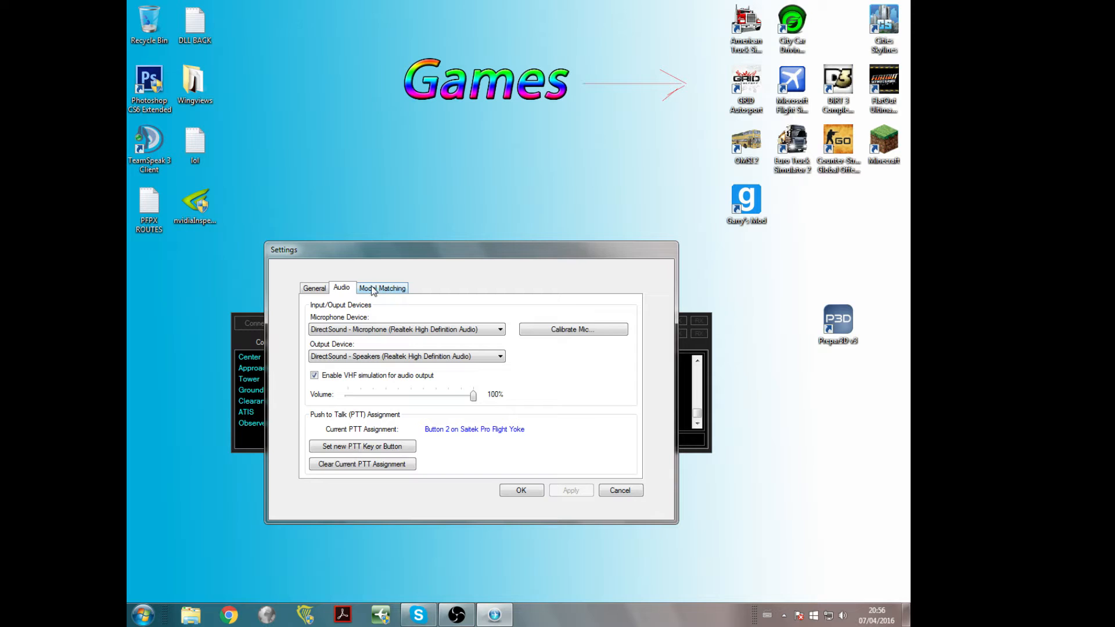
On the Model Matching tab, toggle the Just Flight 2005 rule set checkbox.
{"action": "left_click", "coordinate": [382, 288]}
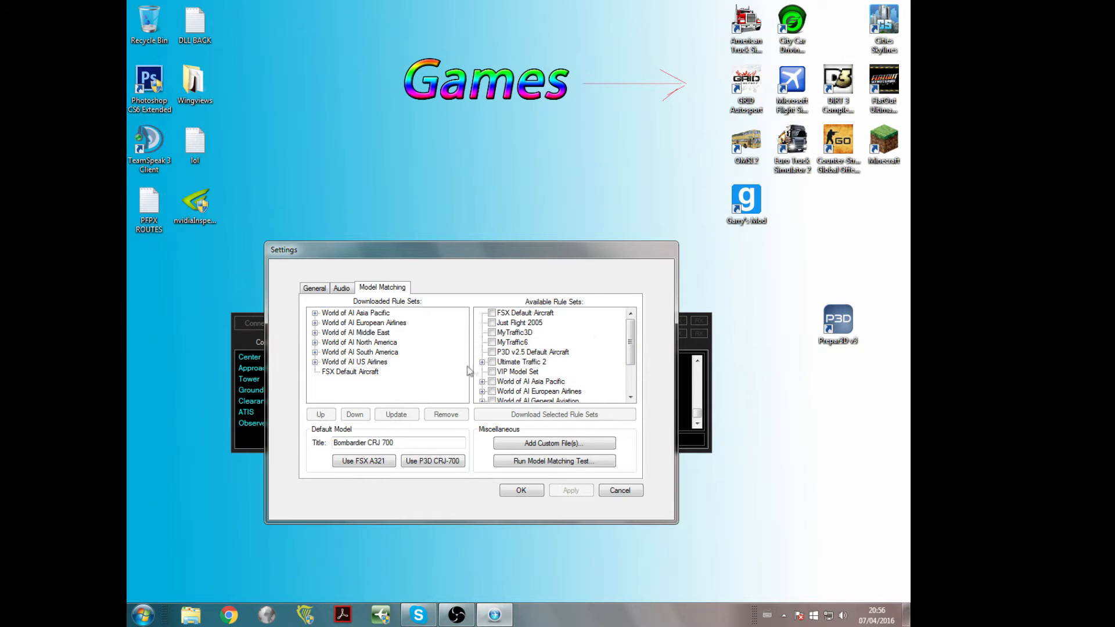
{"action": "mouse_move", "coordinate": [456, 375]}
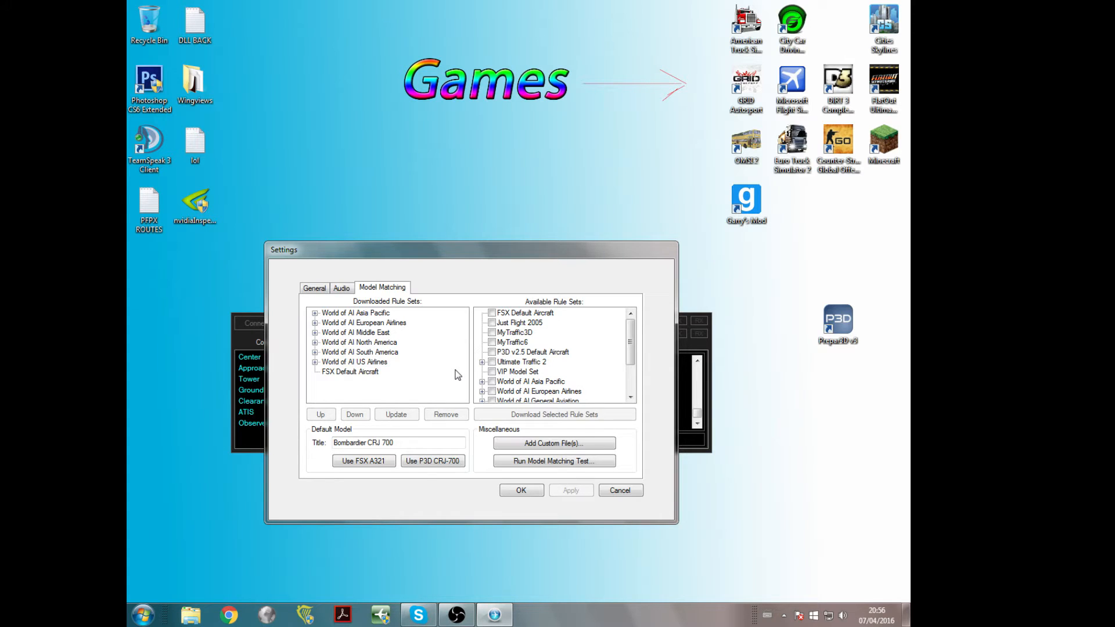
{"action": "mouse_move", "coordinate": [196, 297]}
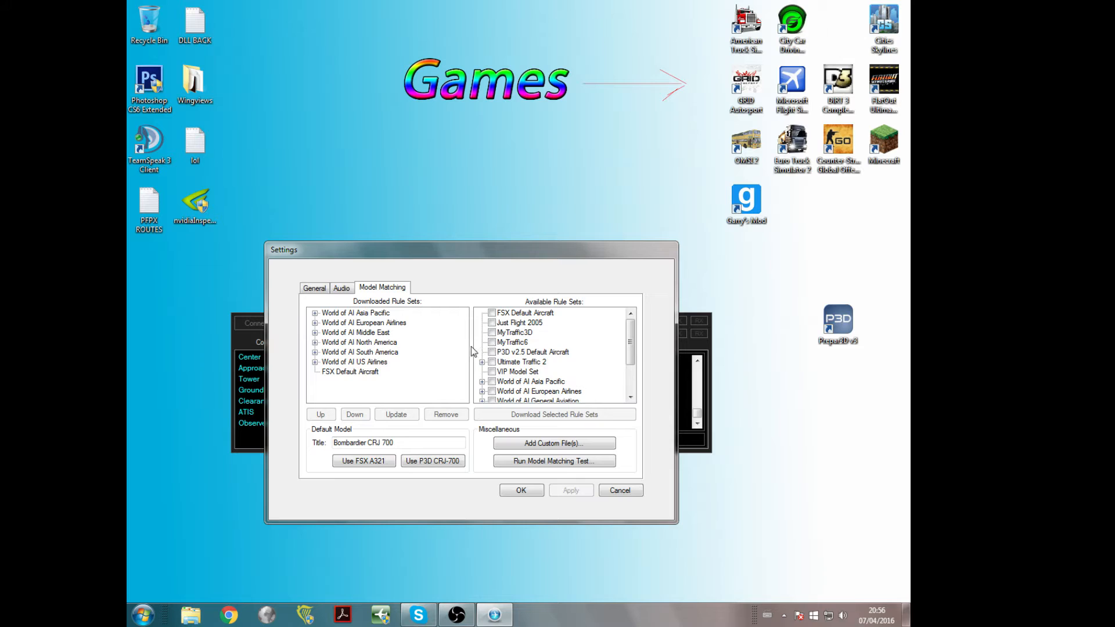
{"action": "mouse_move", "coordinate": [453, 364]}
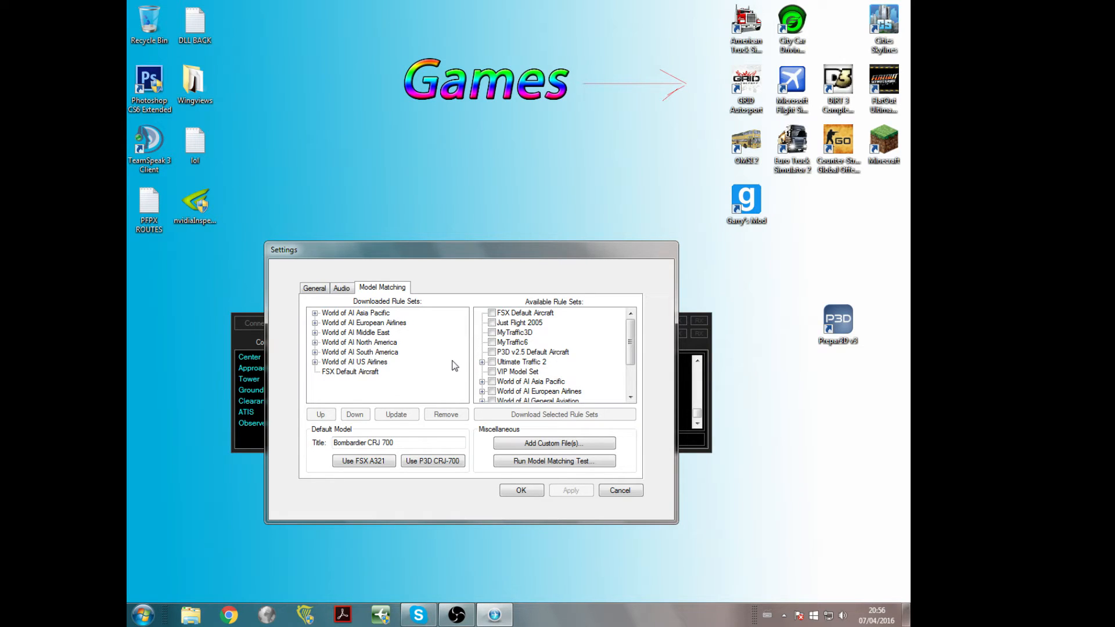
{"action": "mouse_move", "coordinate": [523, 326]}
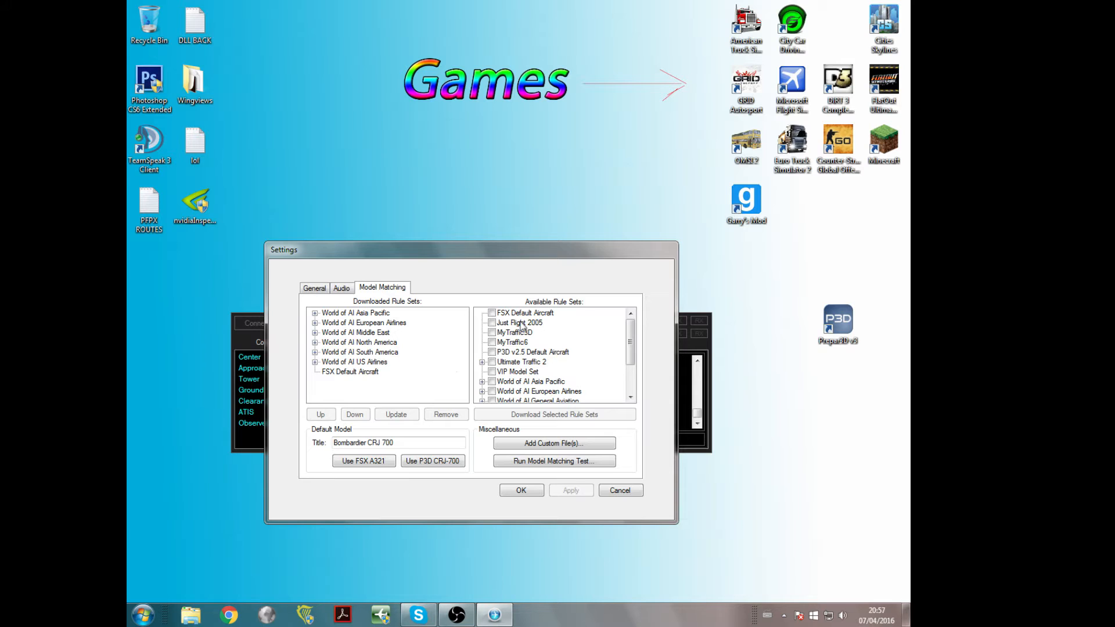
{"action": "mouse_move", "coordinate": [516, 343]}
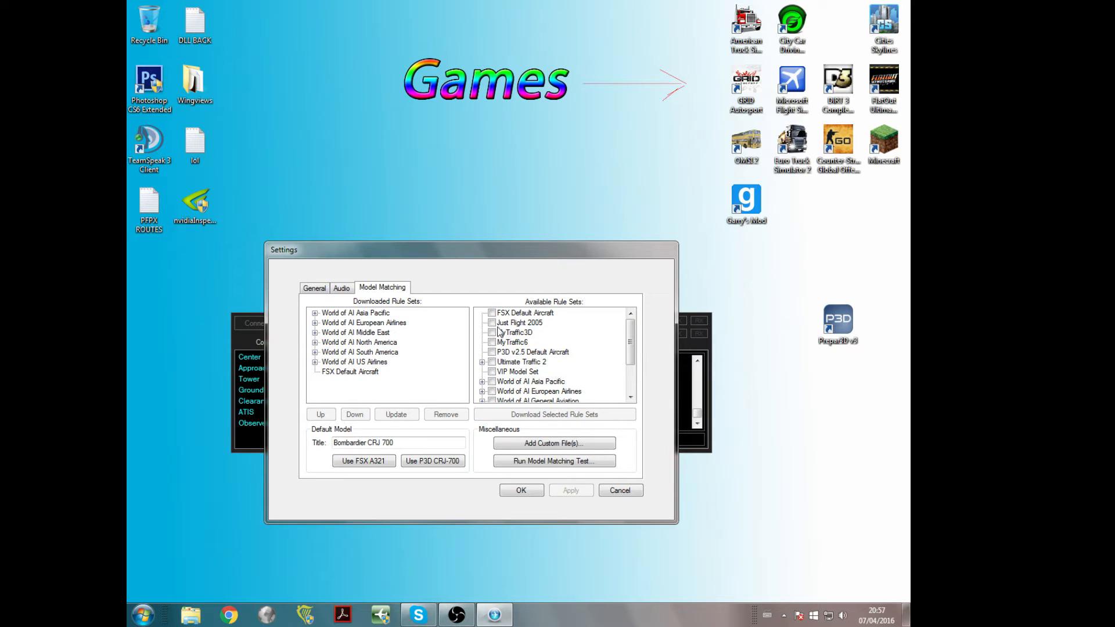
{"action": "left_click", "coordinate": [491, 322]}
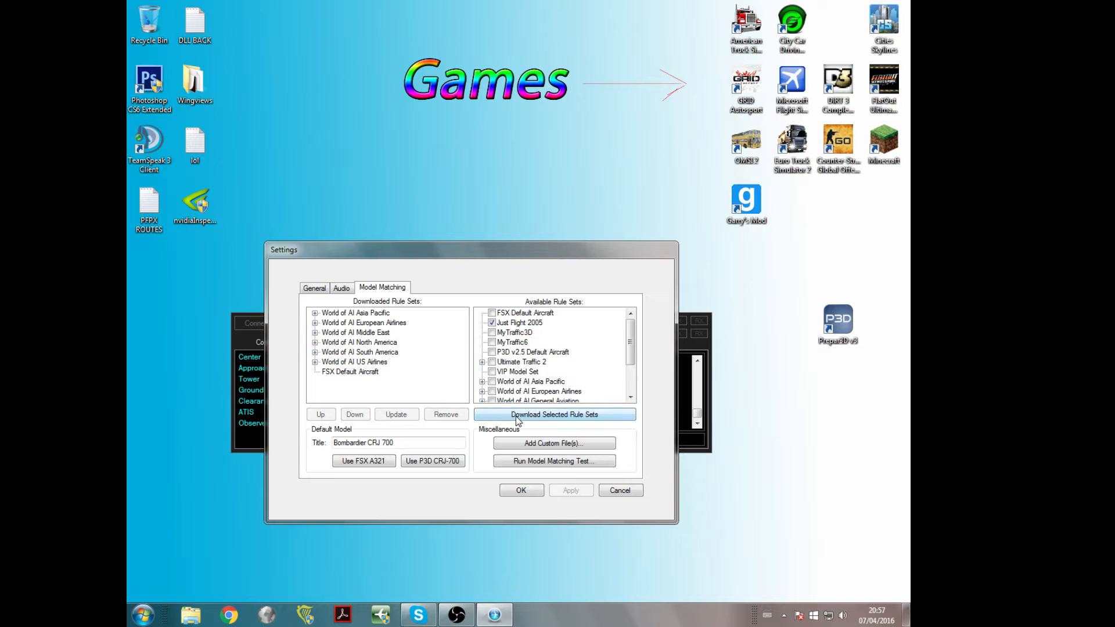
{"action": "left_click", "coordinate": [491, 322]}
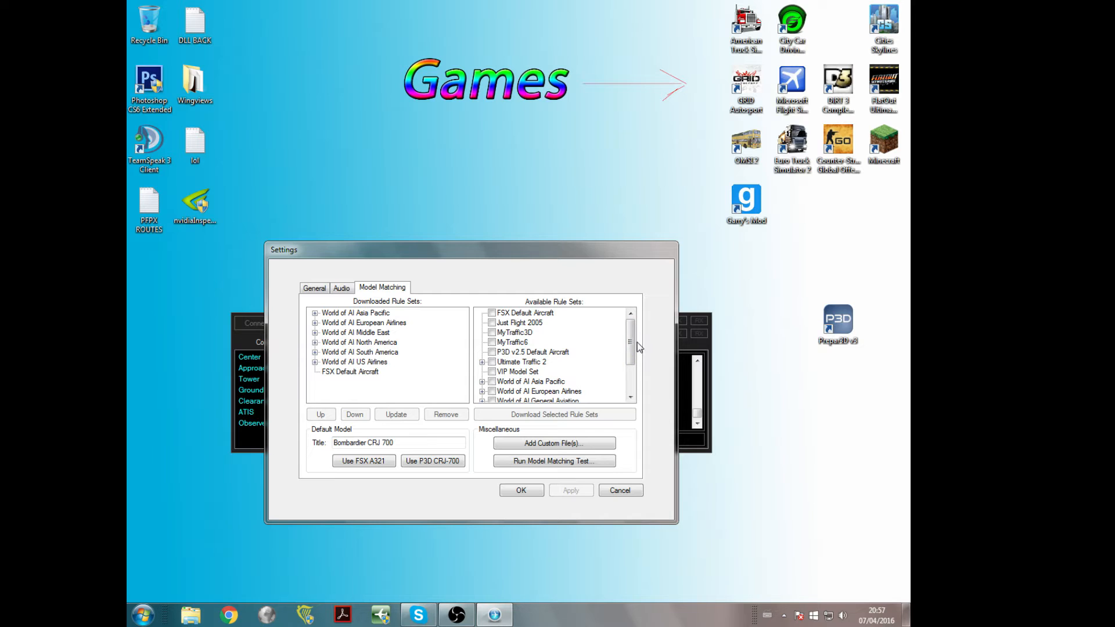
Scroll Available Rule Sets down to the World of AI entries and close Settings.
{"action": "scroll", "scroll_direction": "down", "scroll_amount": 3}
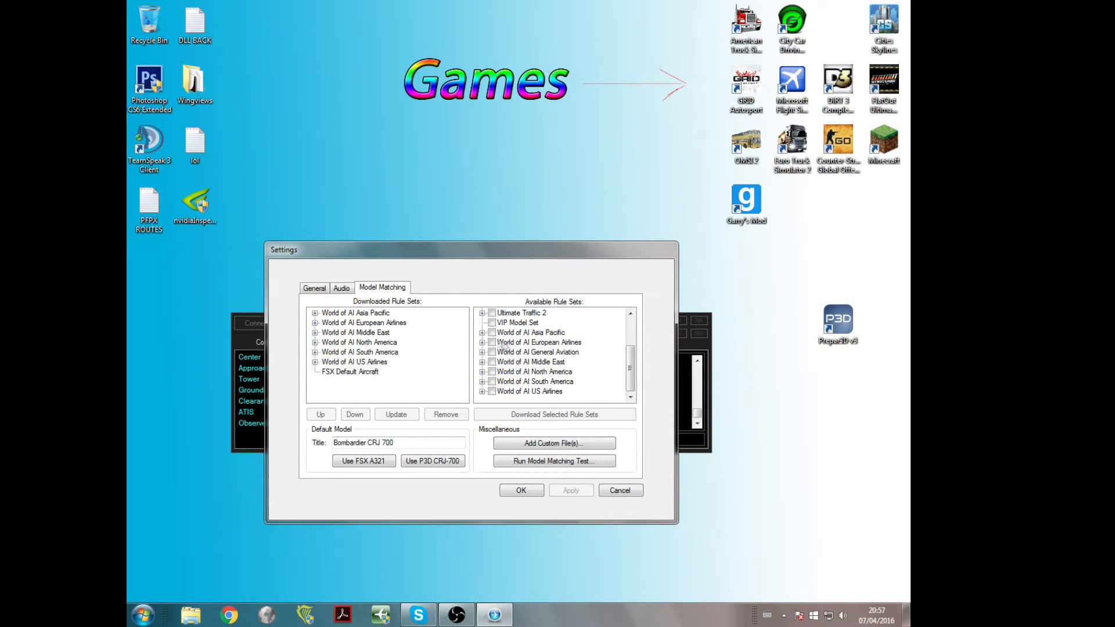
{"action": "left_click", "coordinate": [482, 313]}
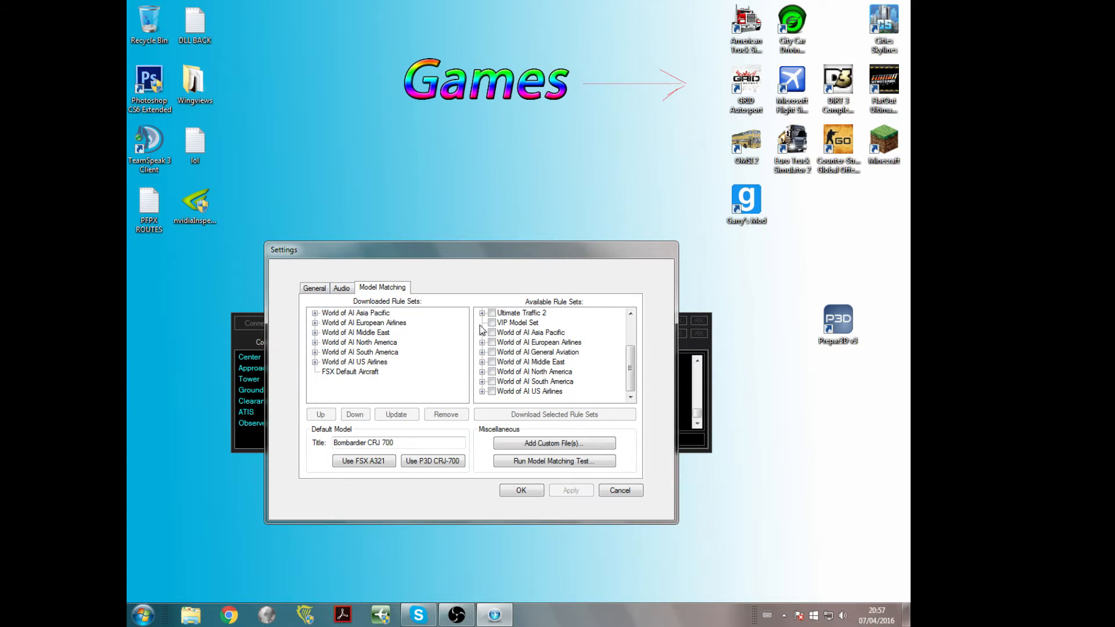
{"action": "mouse_move", "coordinate": [509, 395]}
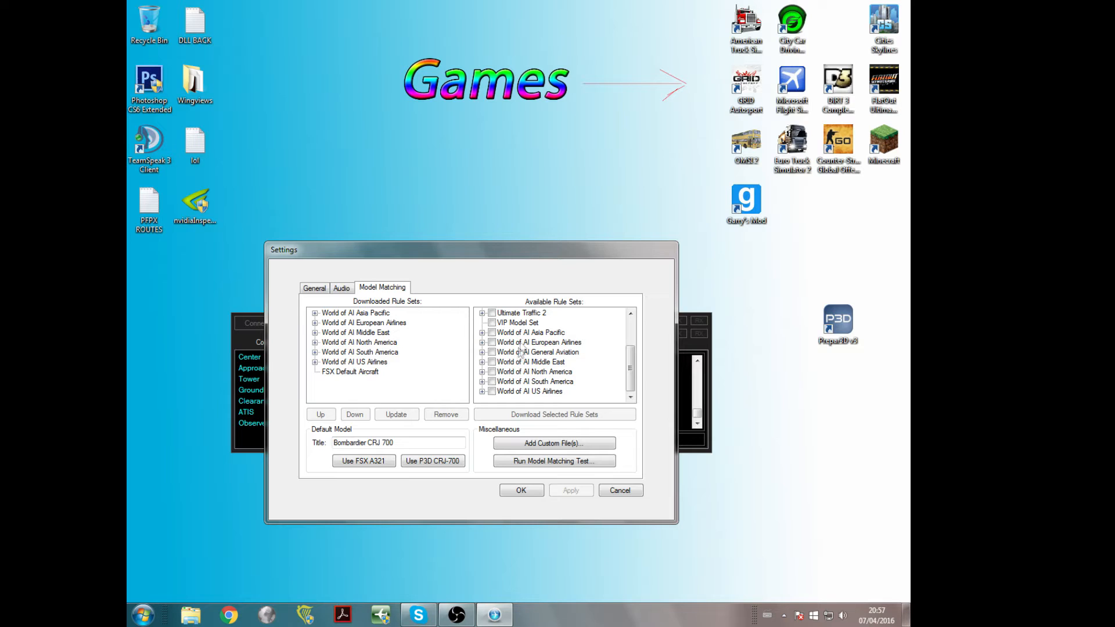
{"action": "mouse_move", "coordinate": [483, 416]}
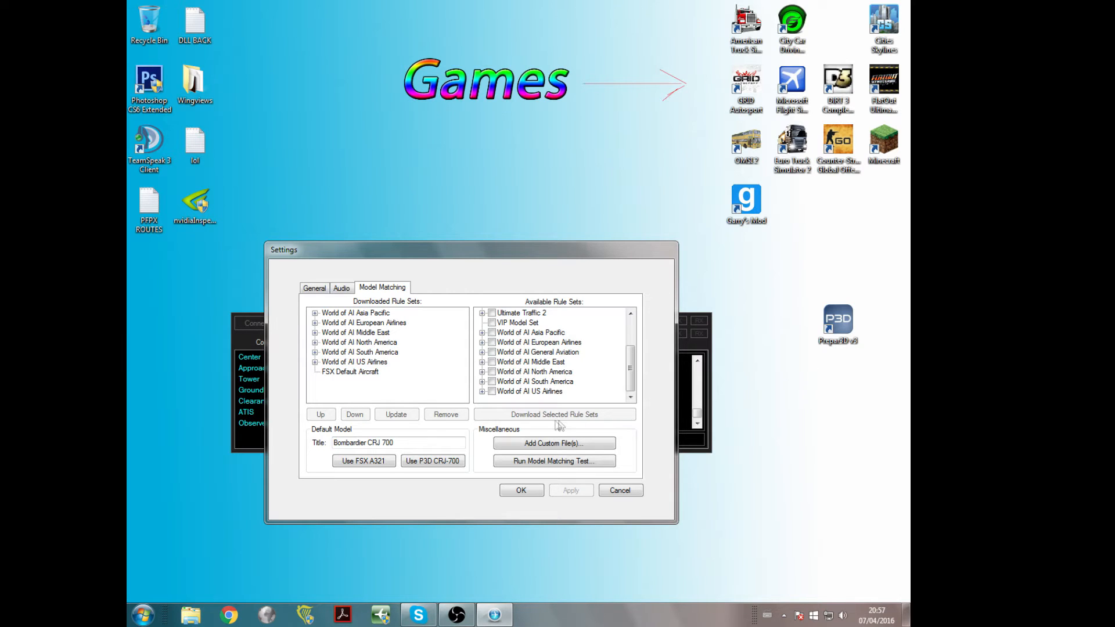
{"action": "mouse_move", "coordinate": [482, 397]}
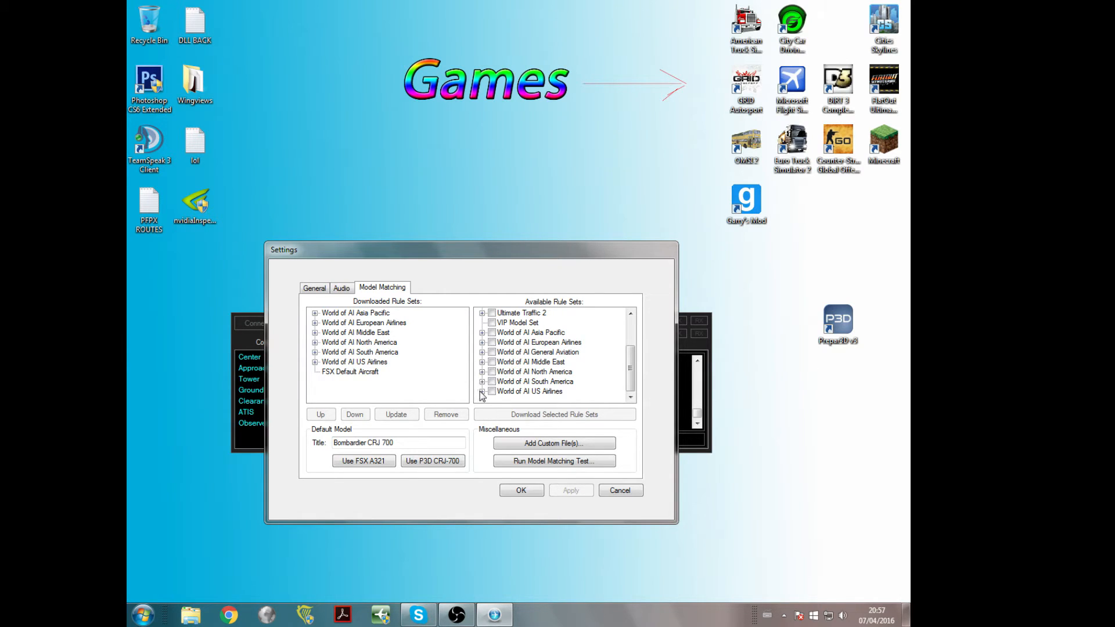
{"action": "mouse_move", "coordinate": [480, 498]}
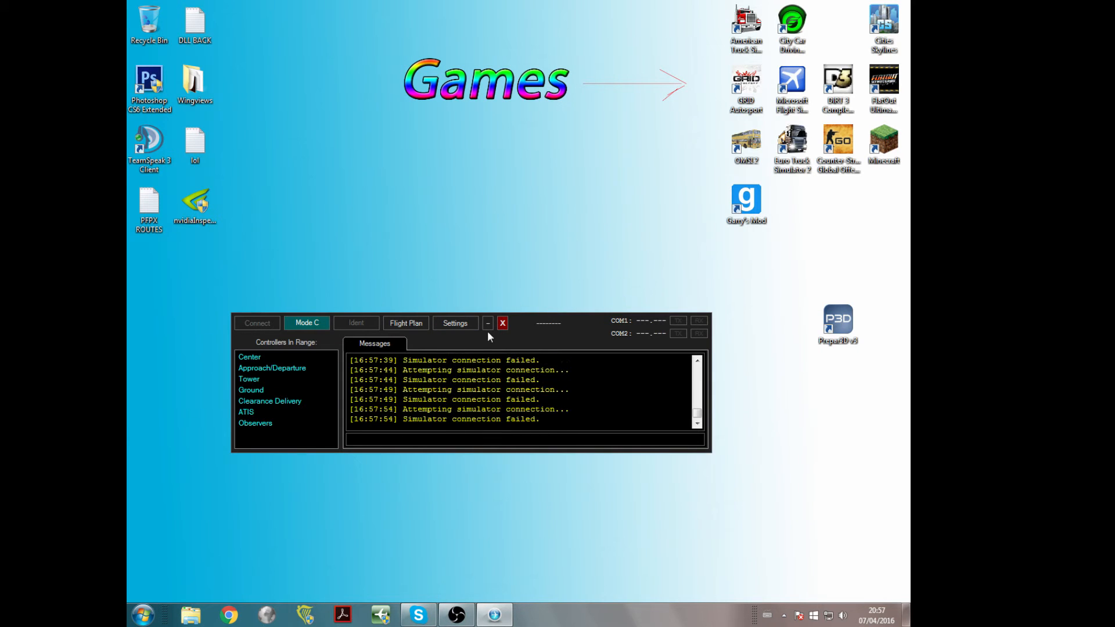
Minimise vPilot and launch the World of AI Package Downloader from the desktop.
{"action": "left_click", "coordinate": [502, 323]}
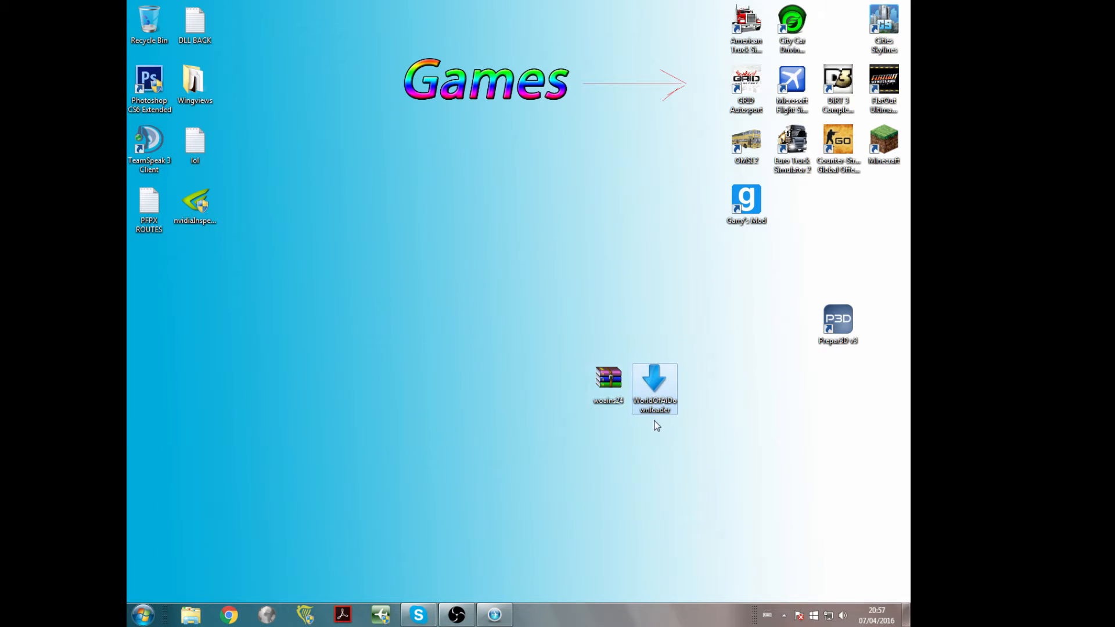
{"action": "left_click_drag", "start_coordinate": [654, 389], "coordinate": [654, 329]}
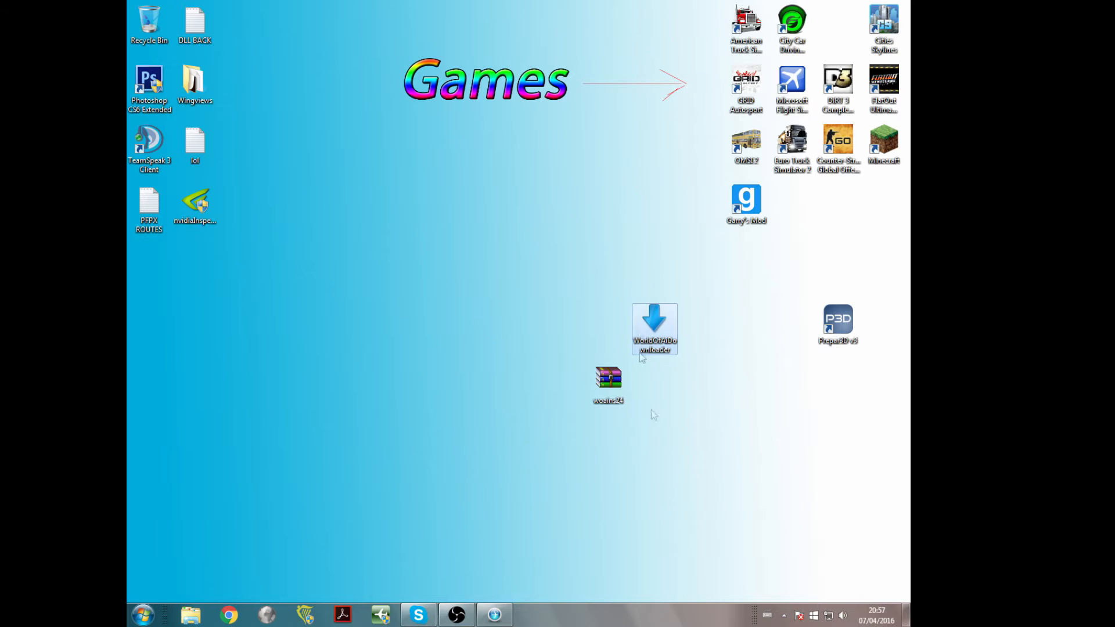
{"action": "double_click", "coordinate": [653, 329]}
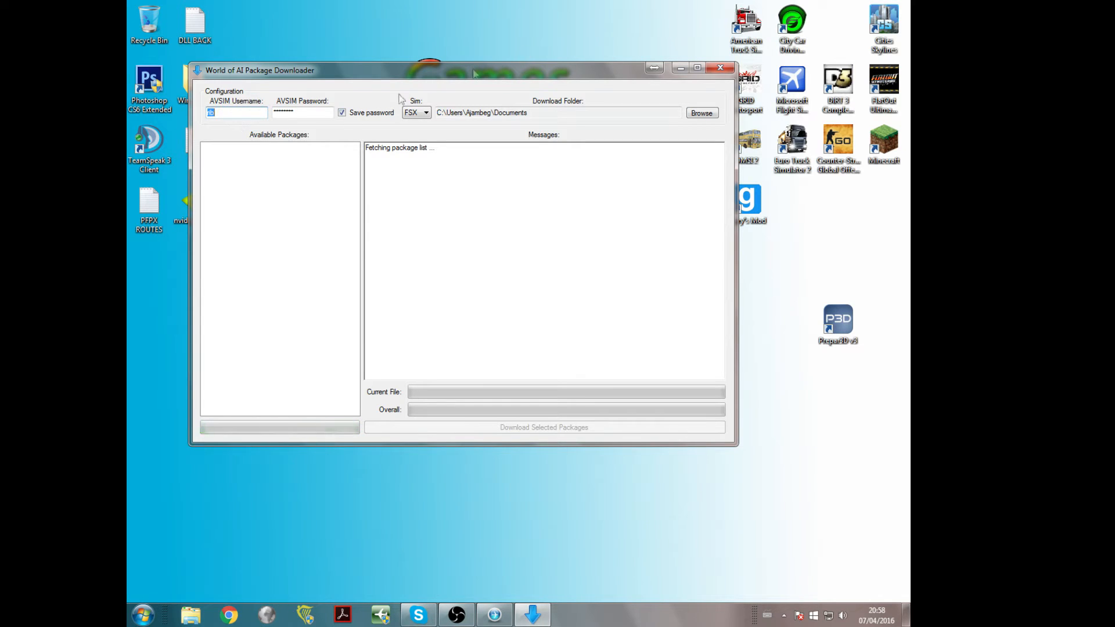
{"action": "mouse_move", "coordinate": [265, 132]}
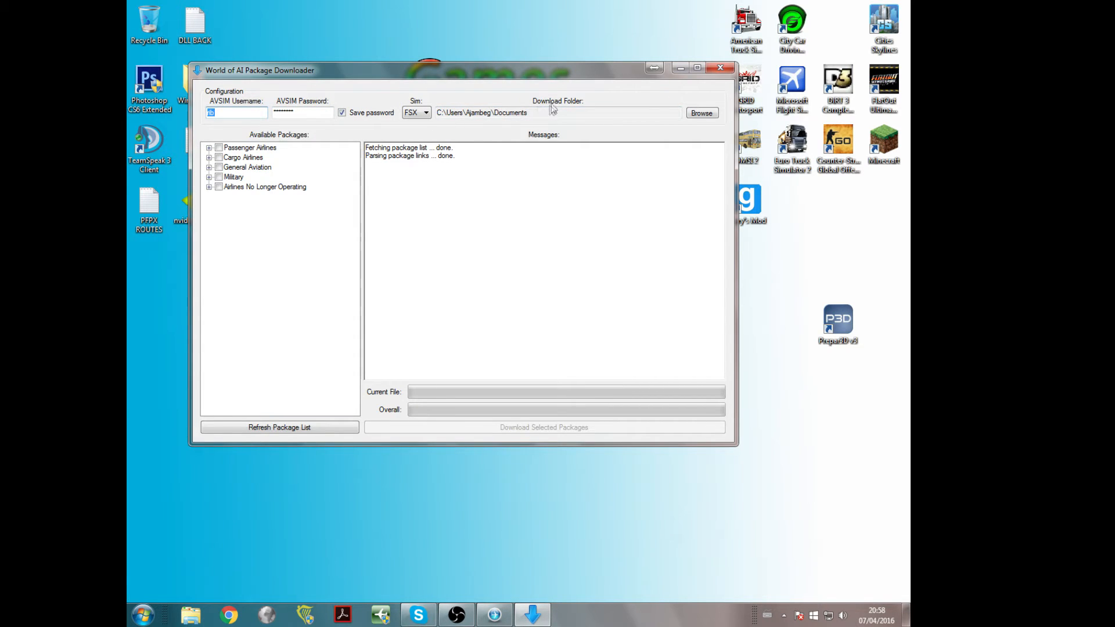
{"action": "mouse_move", "coordinate": [497, 126]}
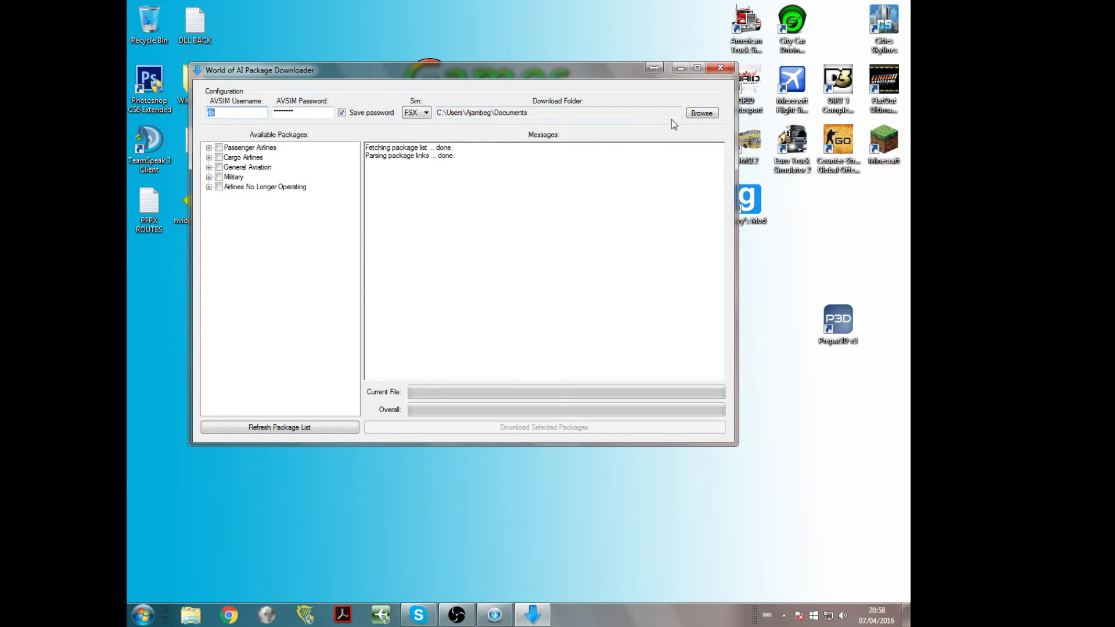
Keep the download folder unchanged, untick Passenger Airlines, and close the downloader.
{"action": "left_click", "coordinate": [701, 112]}
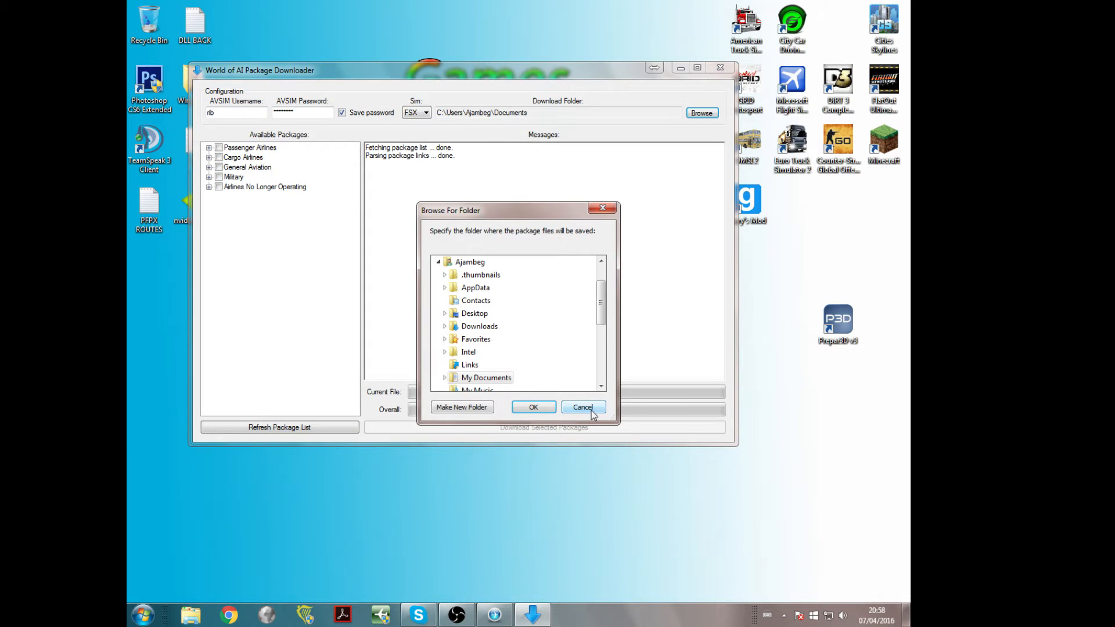
{"action": "left_click", "coordinate": [582, 406]}
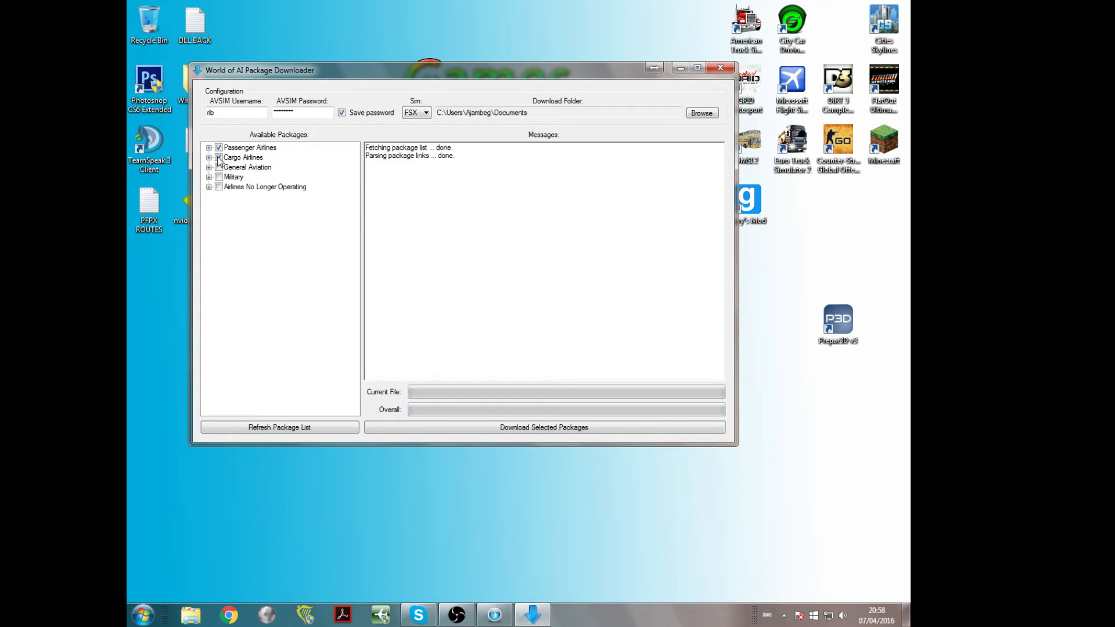
{"action": "left_click", "coordinate": [219, 146]}
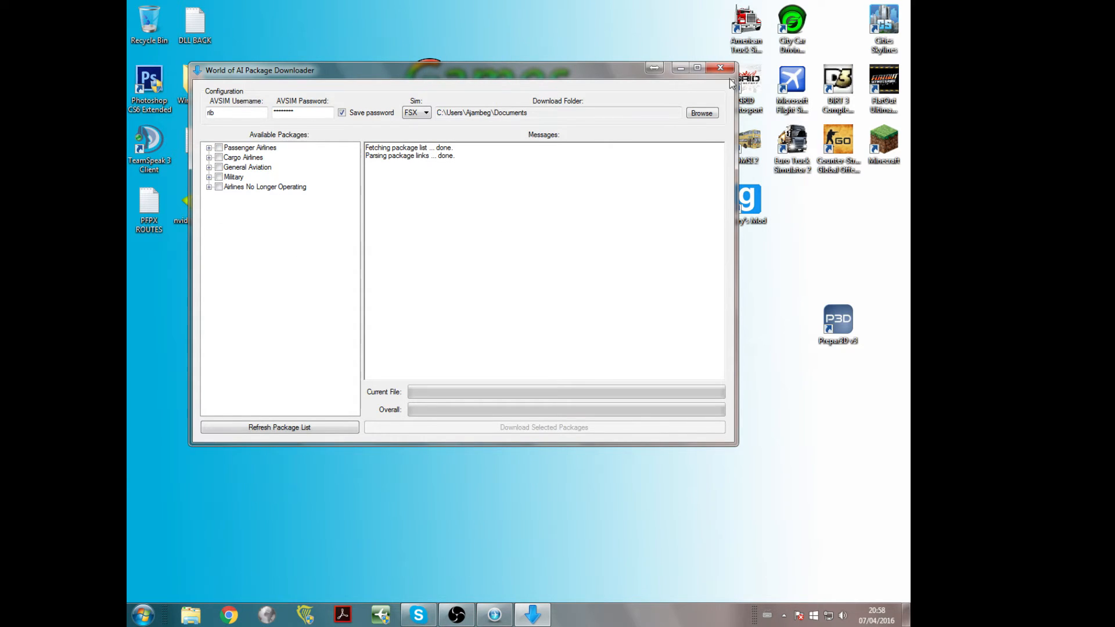
{"action": "left_click", "coordinate": [720, 67]}
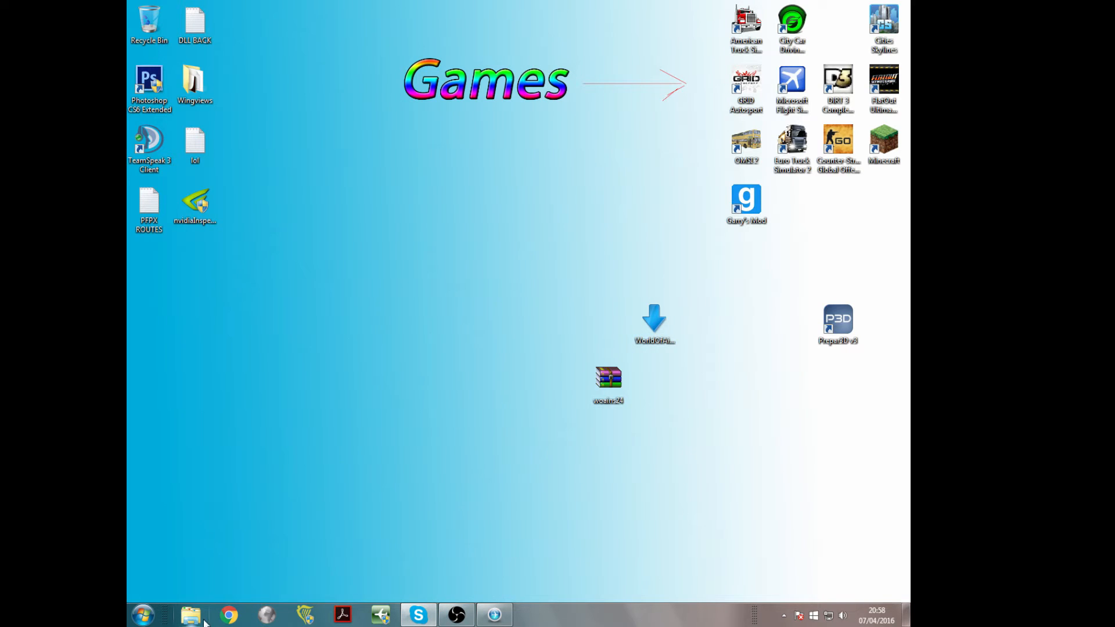
{"action": "left_click", "coordinate": [190, 614]}
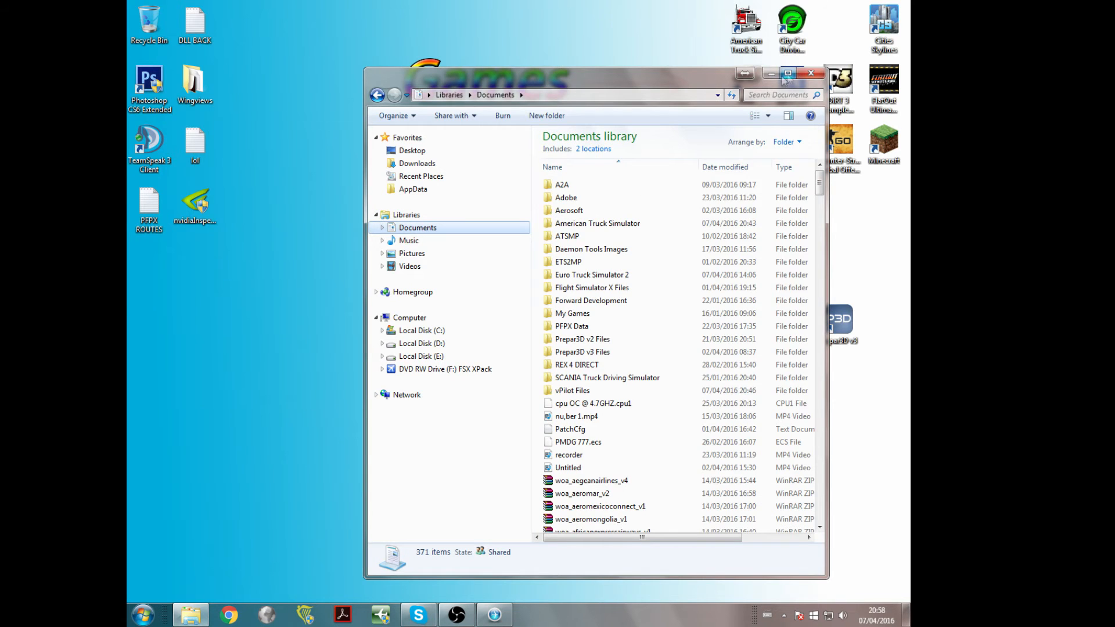
{"action": "left_click", "coordinate": [787, 73]}
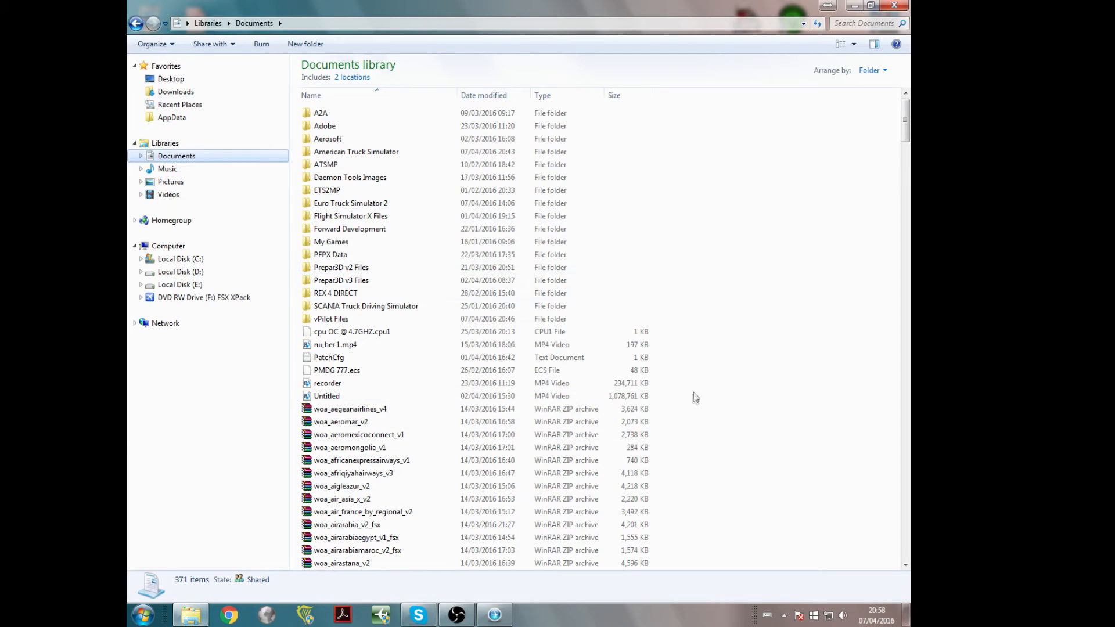
{"action": "left_click", "coordinate": [349, 409]}
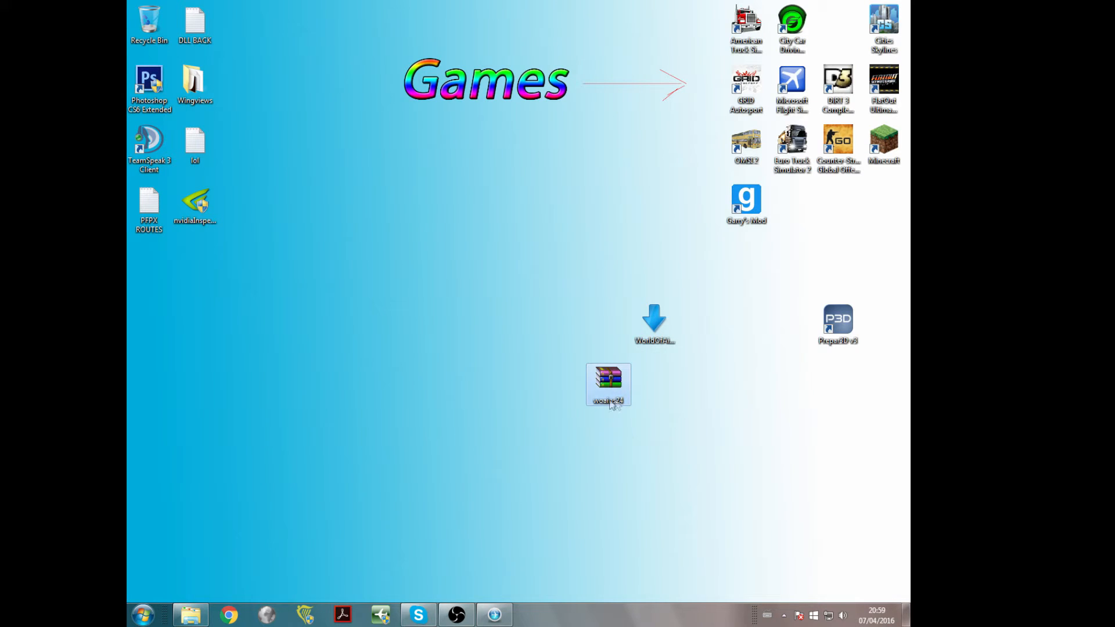
Extract the woains24 archive to the desktop and open WOAI Installer's context menu.
{"action": "left_click", "coordinate": [638, 448]}
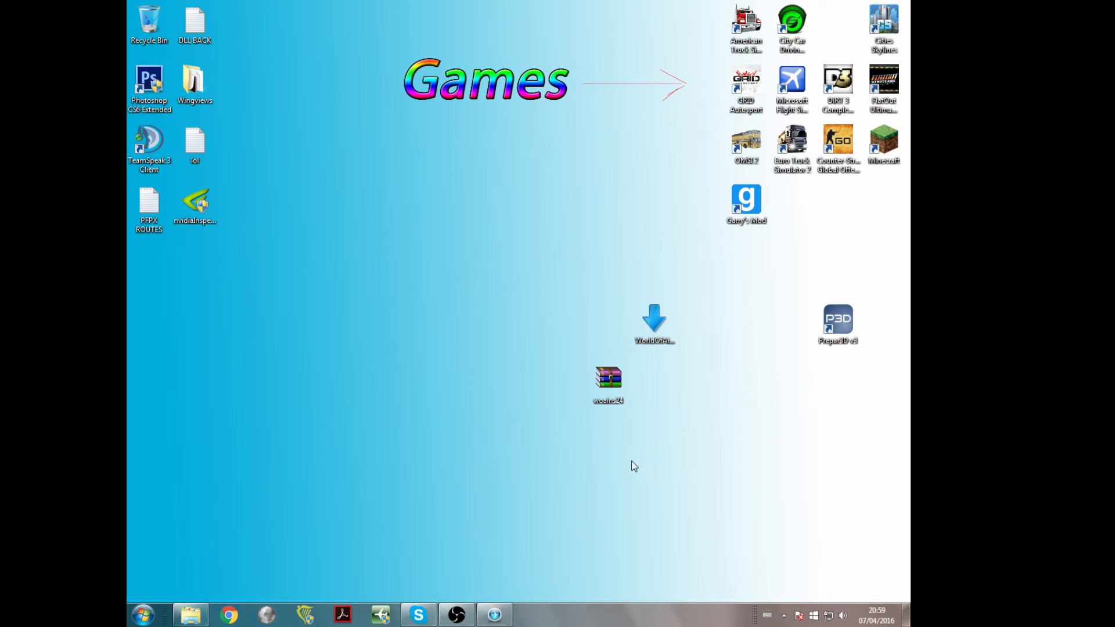
{"action": "left_click", "coordinate": [608, 380]}
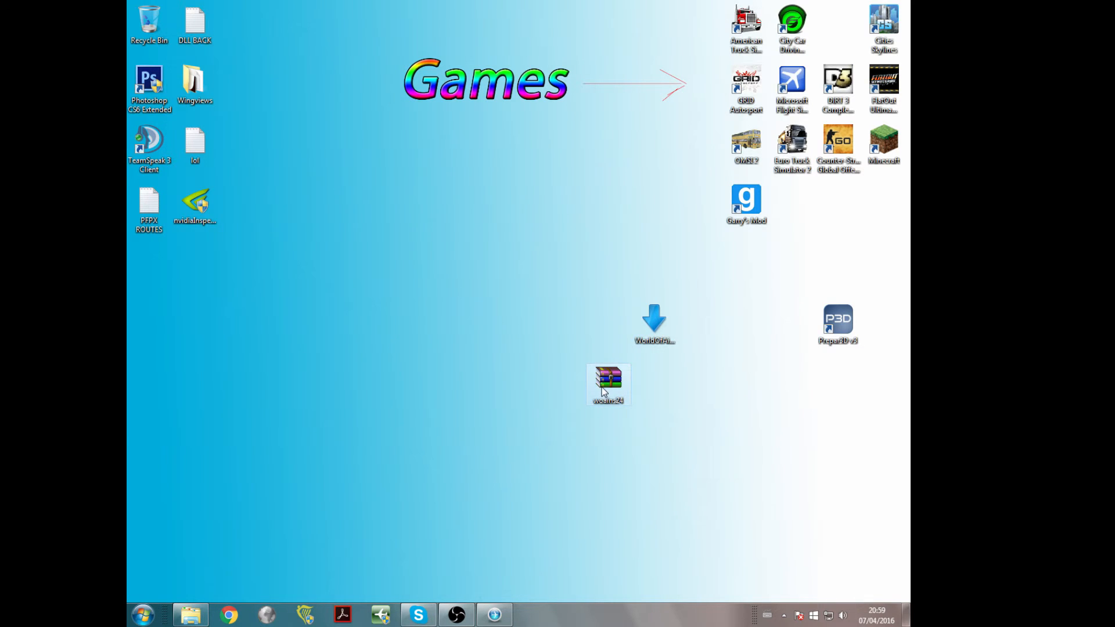
{"action": "double_click", "coordinate": [608, 383]}
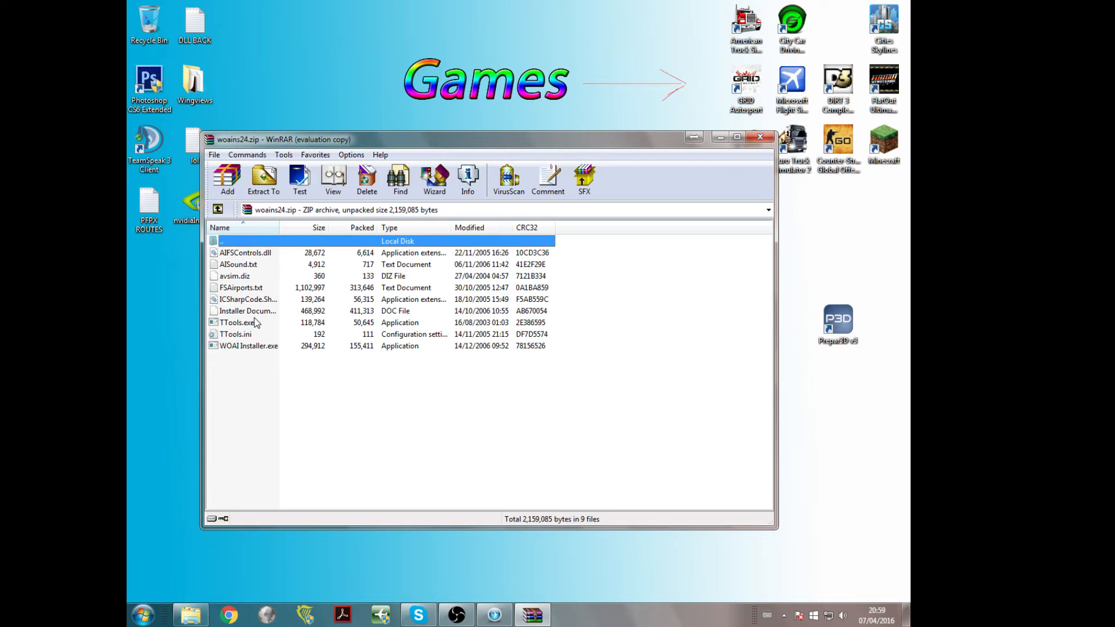
{"action": "mouse_move", "coordinate": [300, 348]}
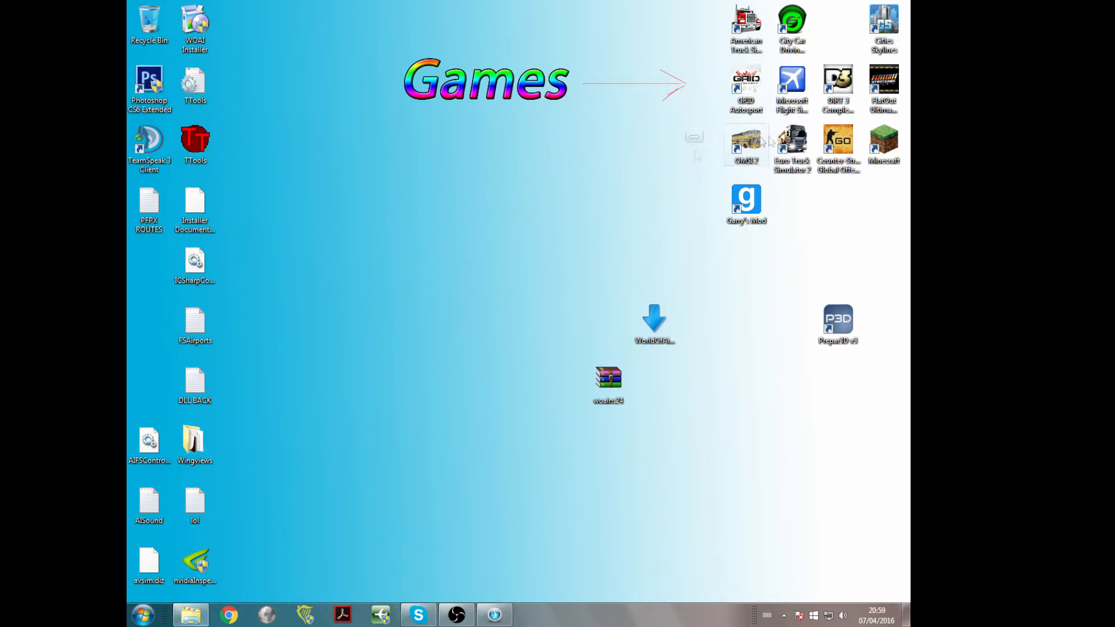
{"action": "left_click", "coordinate": [195, 28]}
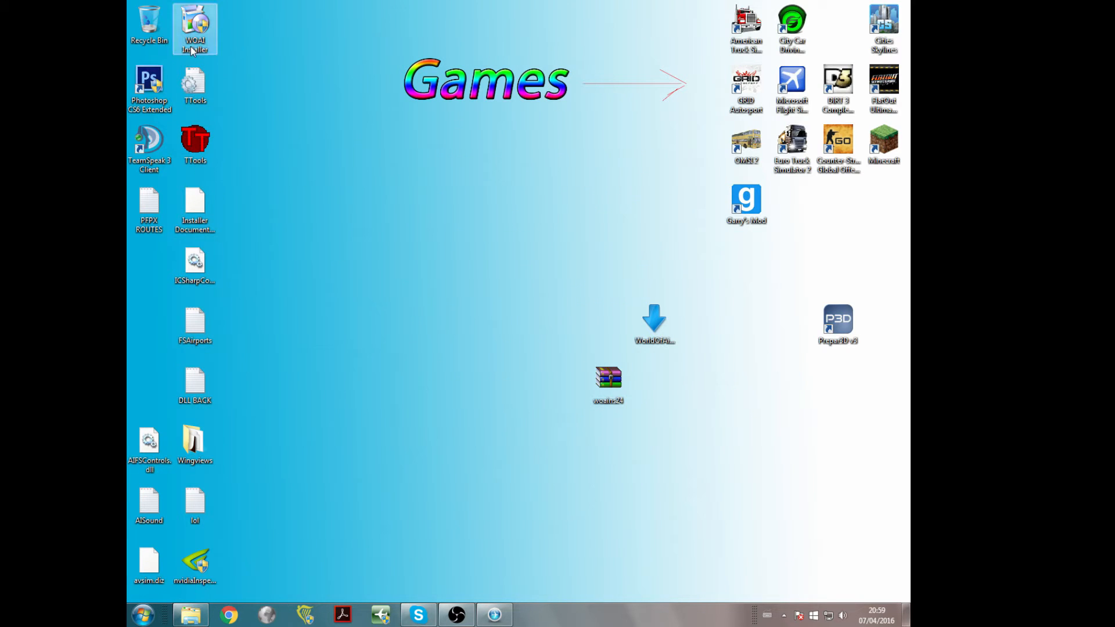
{"action": "right_click", "coordinate": [195, 28]}
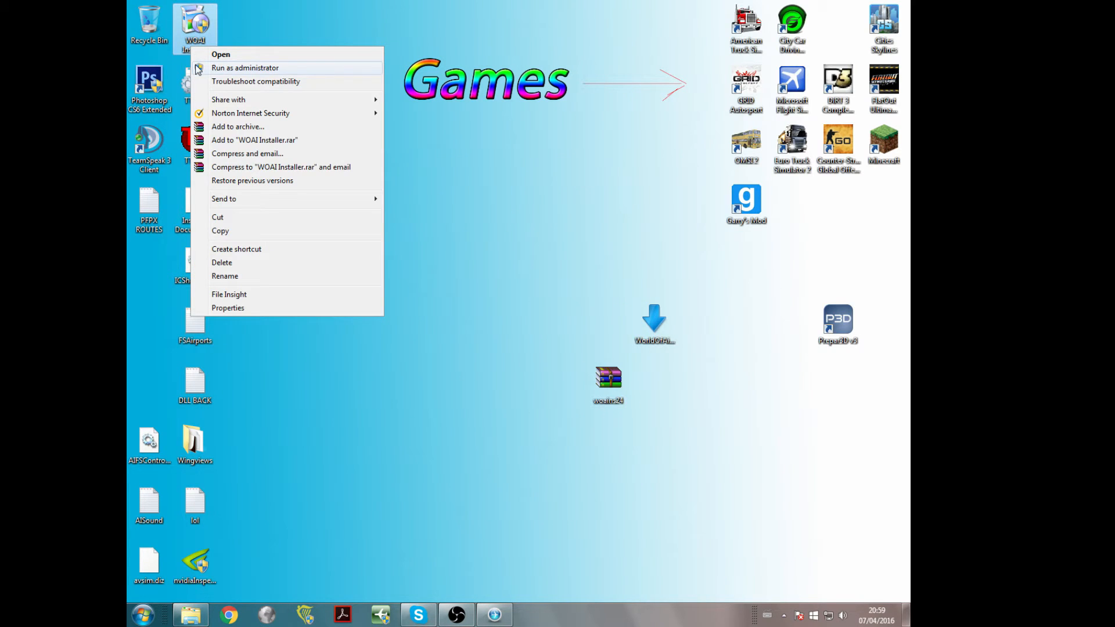
Run WOAI Installer as administrator, targeting FS2004, and install the chosen package zips.
{"action": "left_click", "coordinate": [221, 54]}
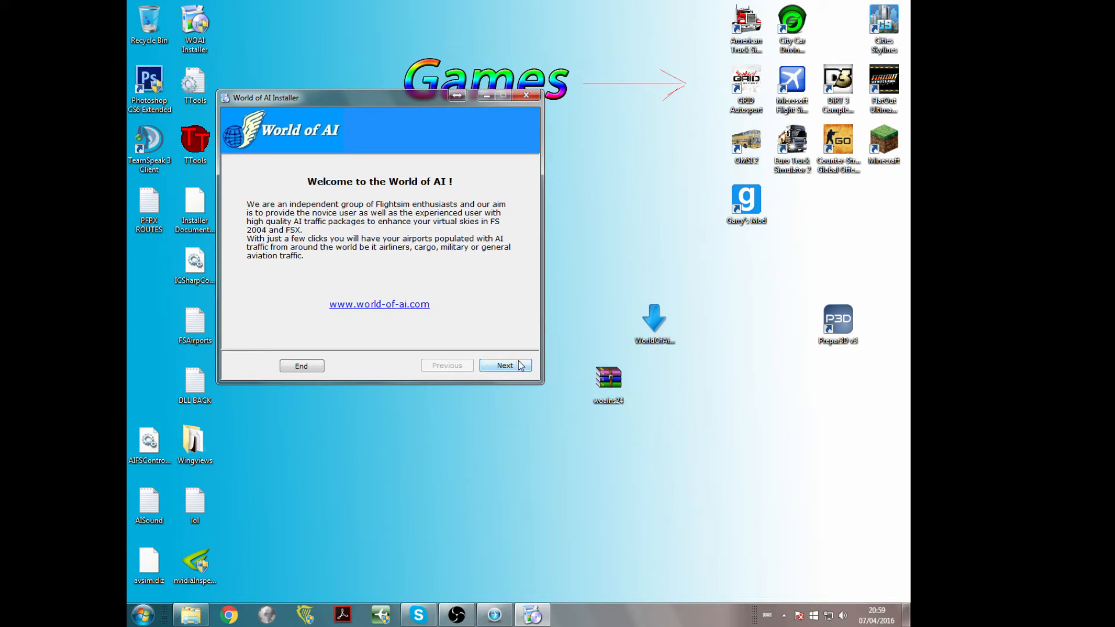
{"action": "left_click", "coordinate": [504, 365]}
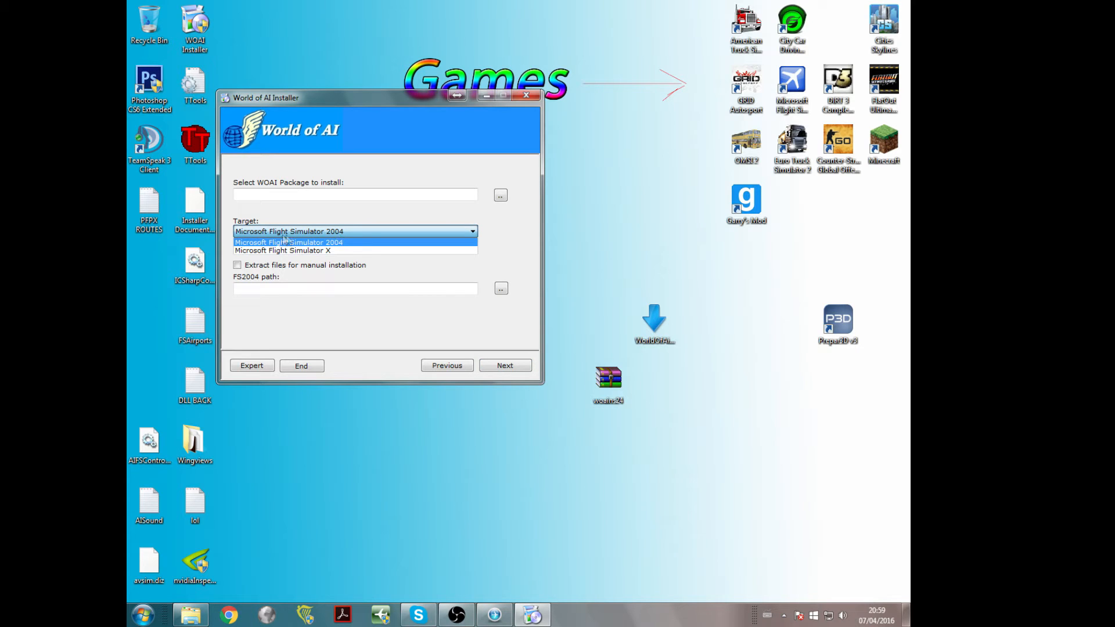
{"action": "mouse_move", "coordinate": [310, 241]}
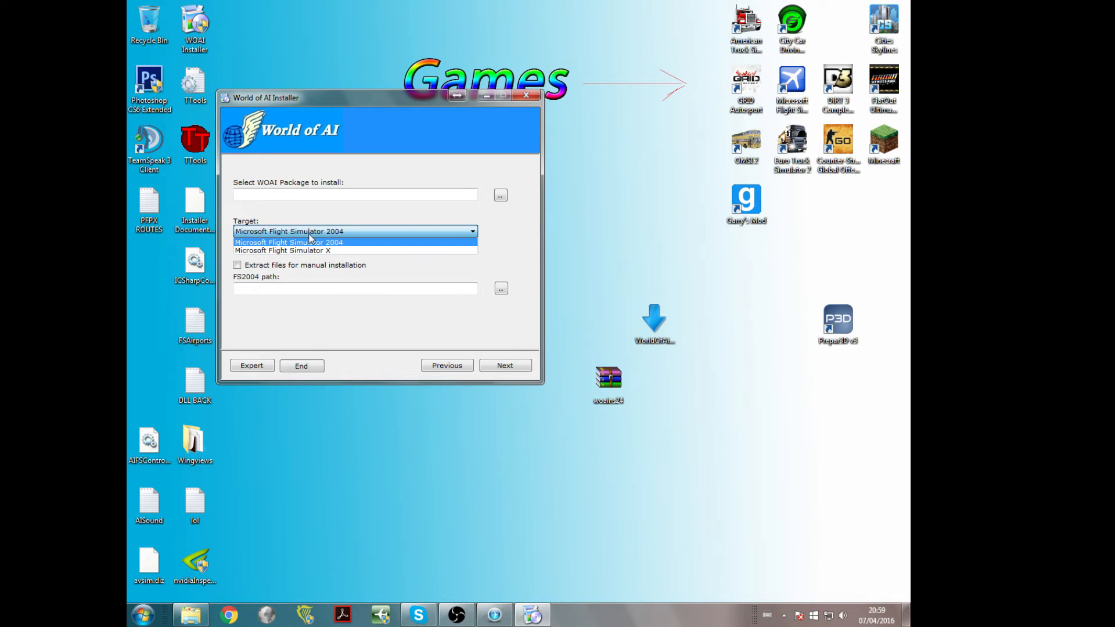
{"action": "mouse_move", "coordinate": [275, 250]}
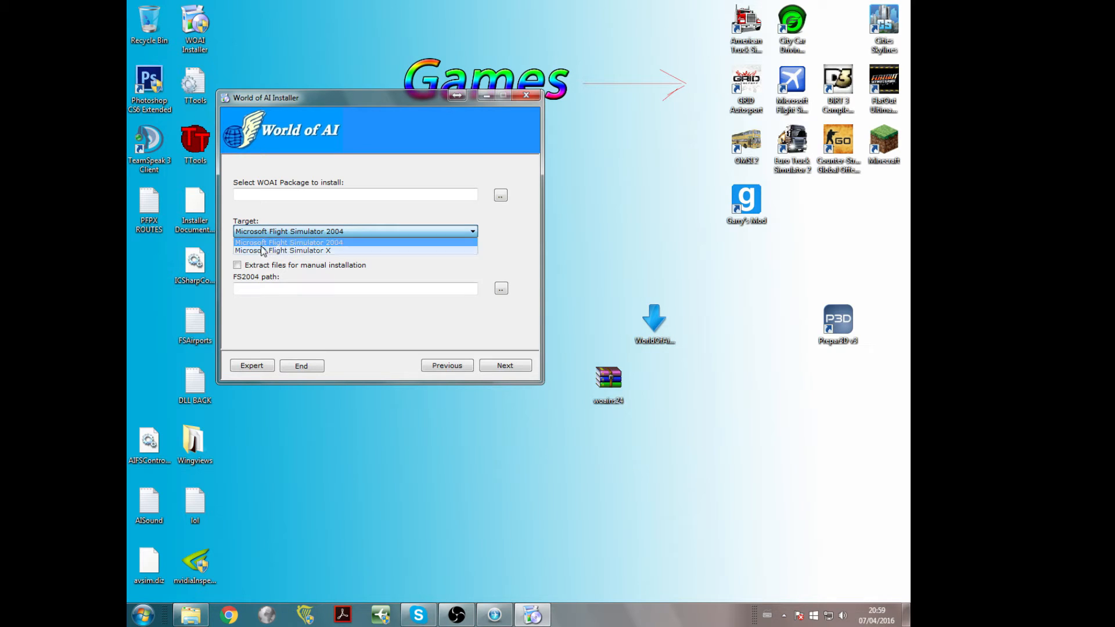
{"action": "mouse_move", "coordinate": [284, 242]}
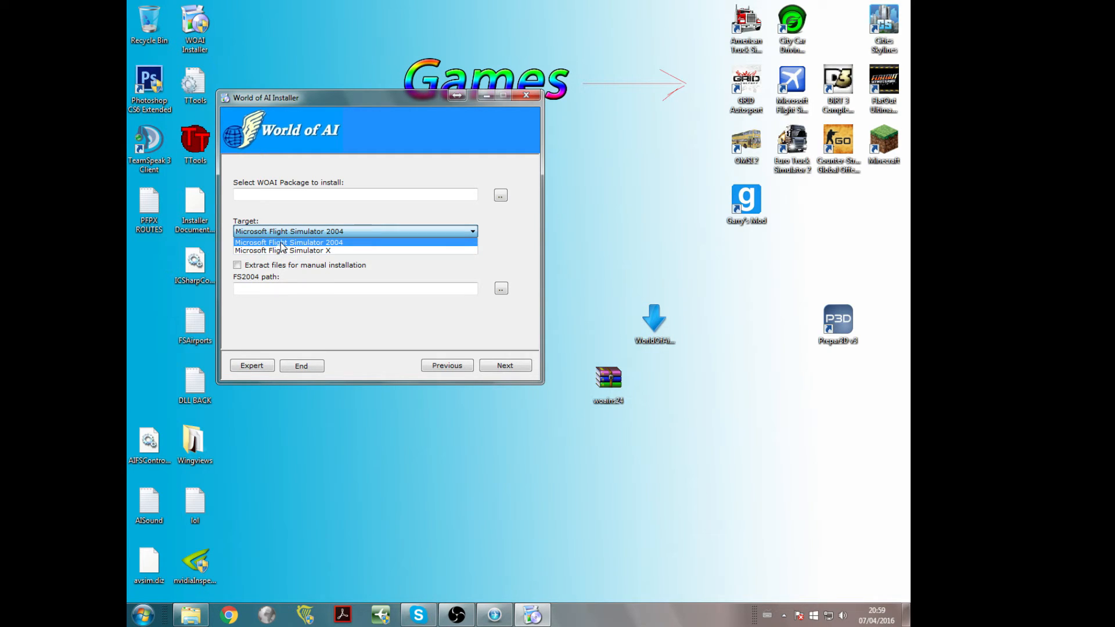
{"action": "left_click", "coordinate": [288, 241]}
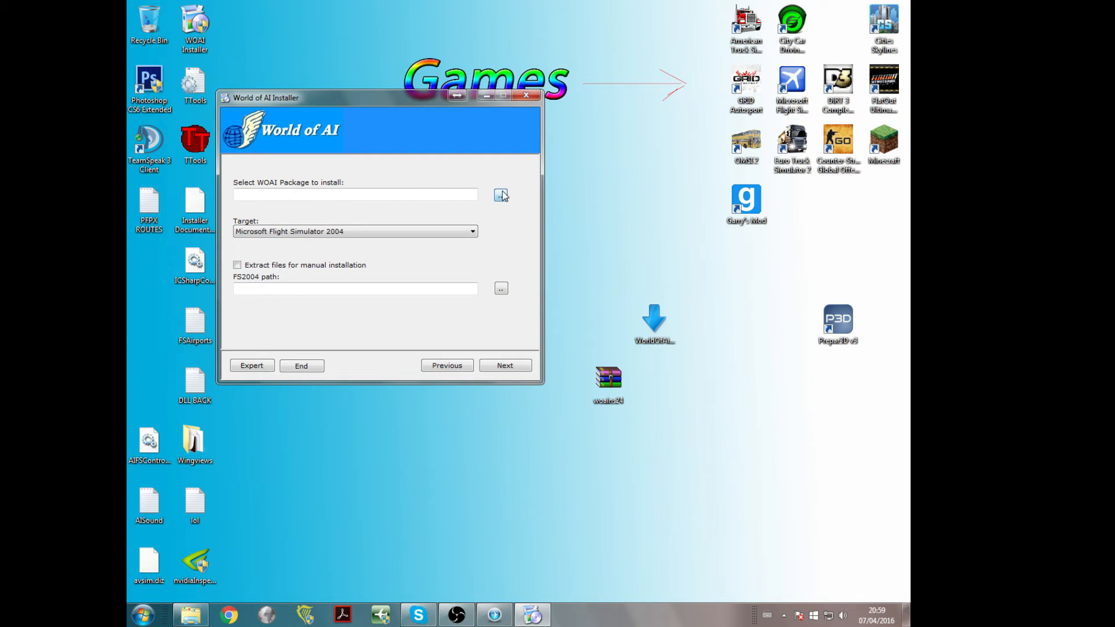
{"action": "left_click", "coordinate": [501, 194]}
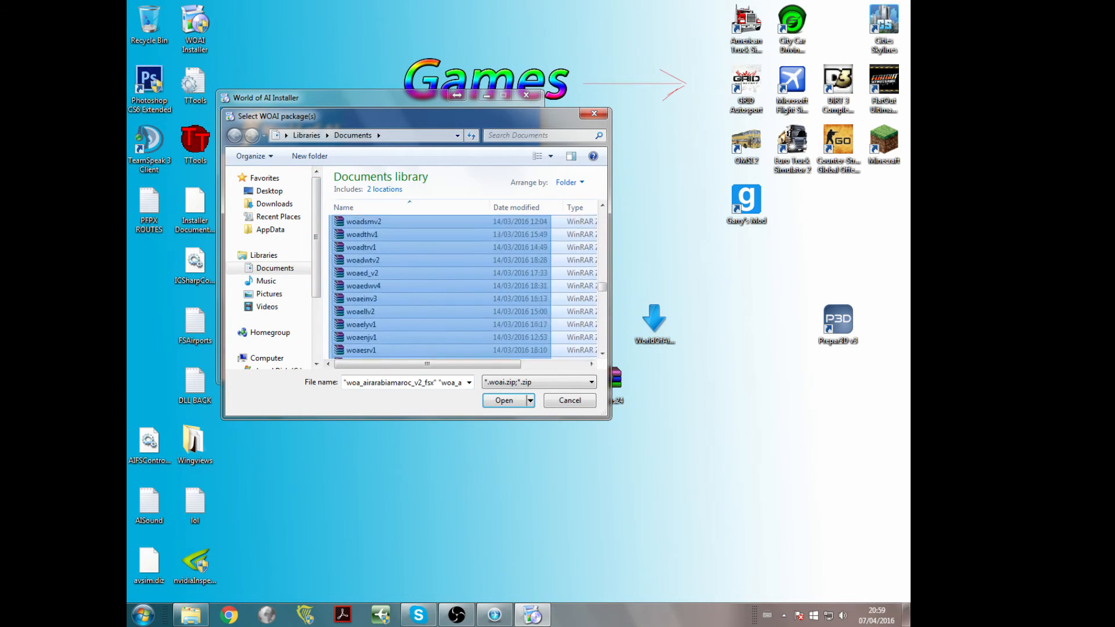
{"action": "left_click", "coordinate": [503, 400]}
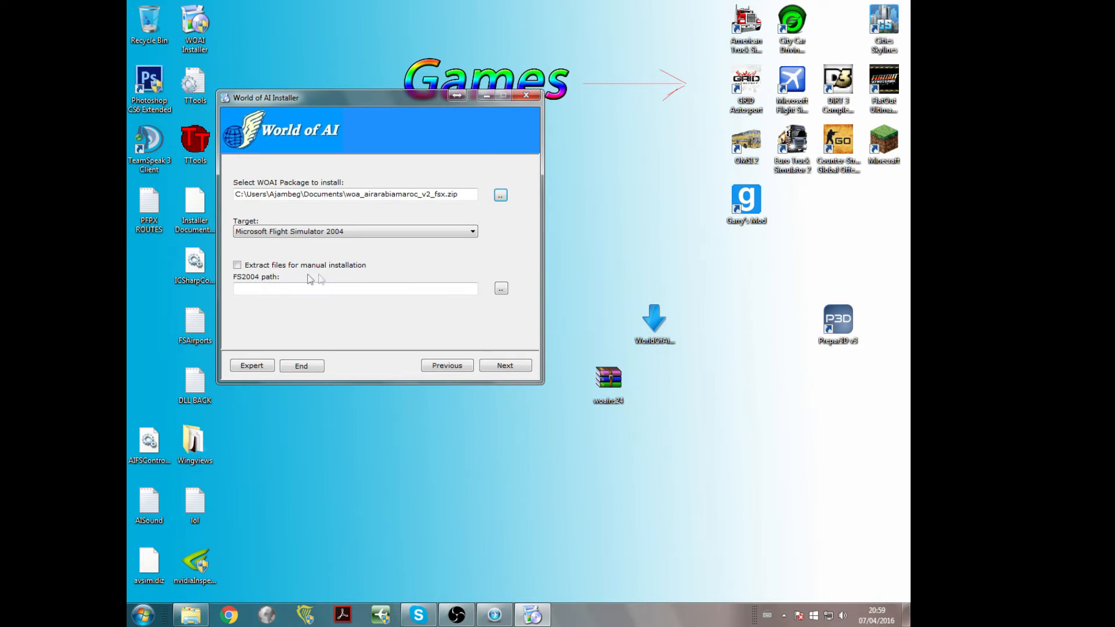
{"action": "left_click", "coordinate": [504, 365]}
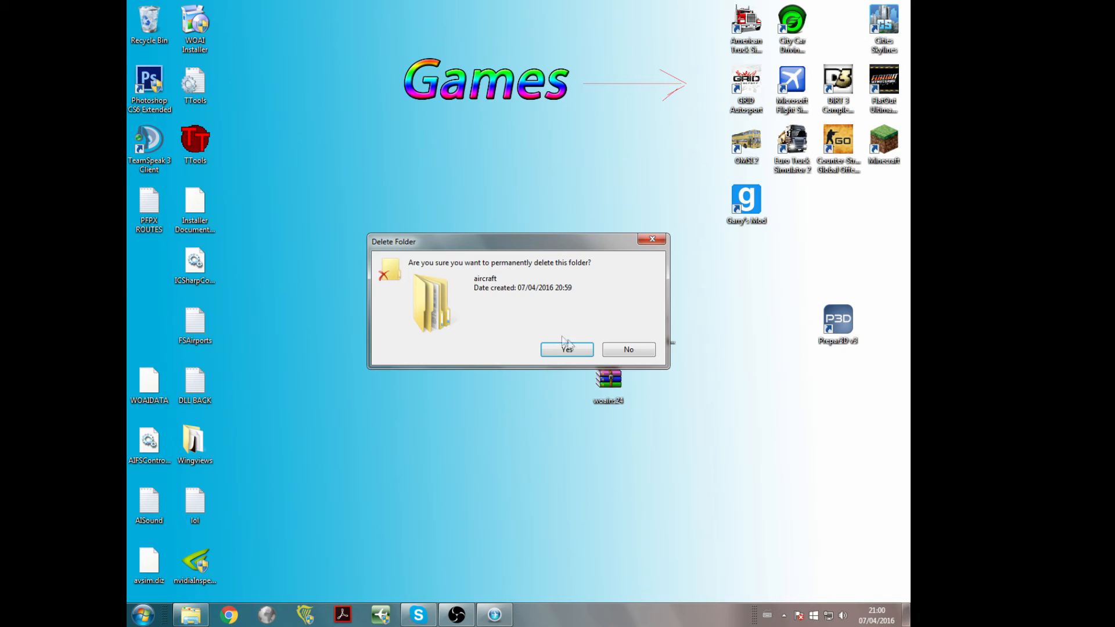
Confirm deleting the aircraft folder, then review vPilot's Model Matching rule sets and close Settings.
{"action": "left_click", "coordinate": [566, 349]}
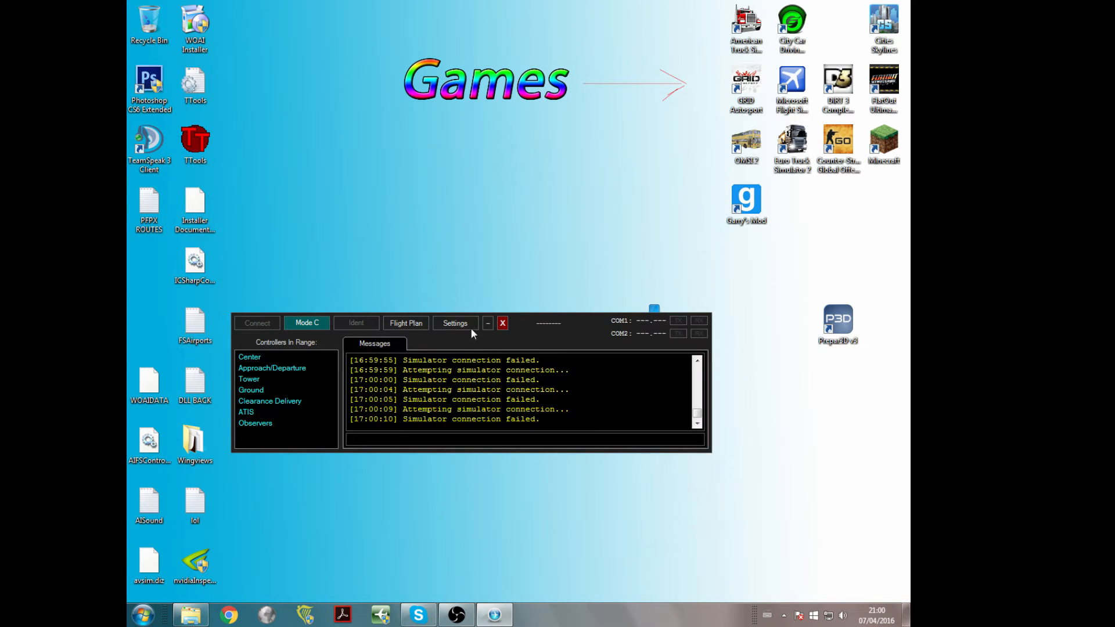
{"action": "left_click", "coordinate": [454, 322]}
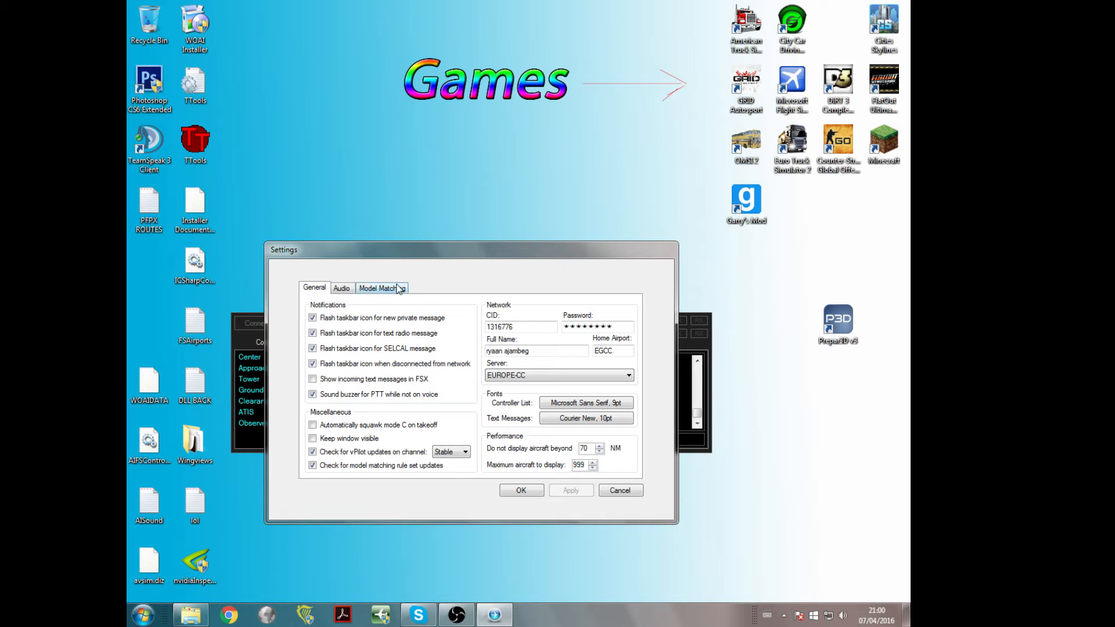
{"action": "left_click", "coordinate": [382, 287]}
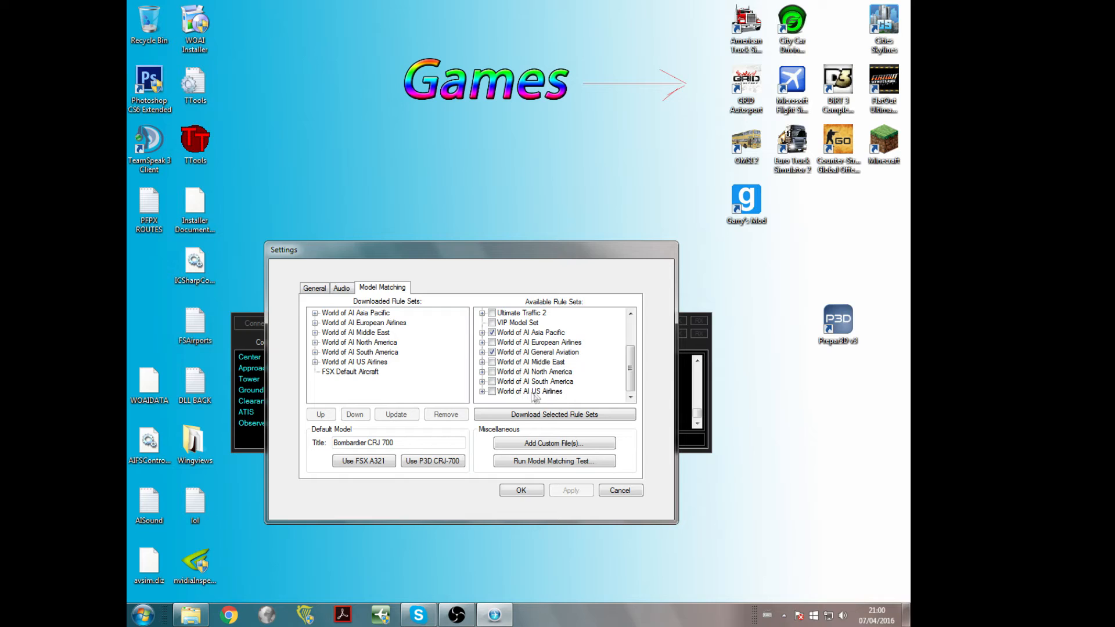
{"action": "mouse_move", "coordinate": [541, 379]}
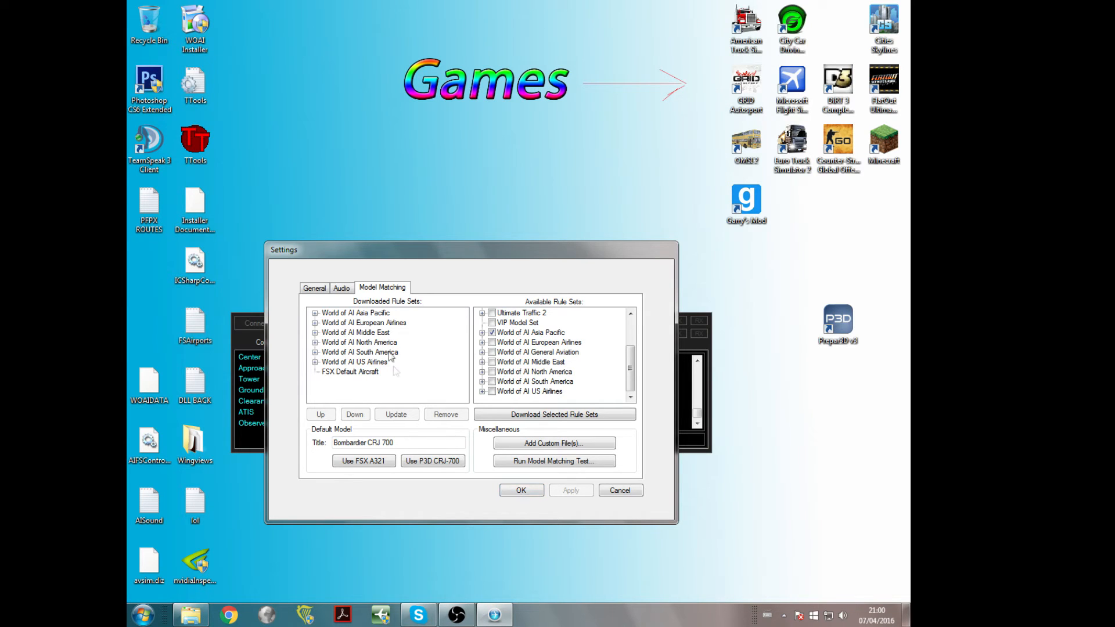
{"action": "left_click", "coordinate": [520, 490]}
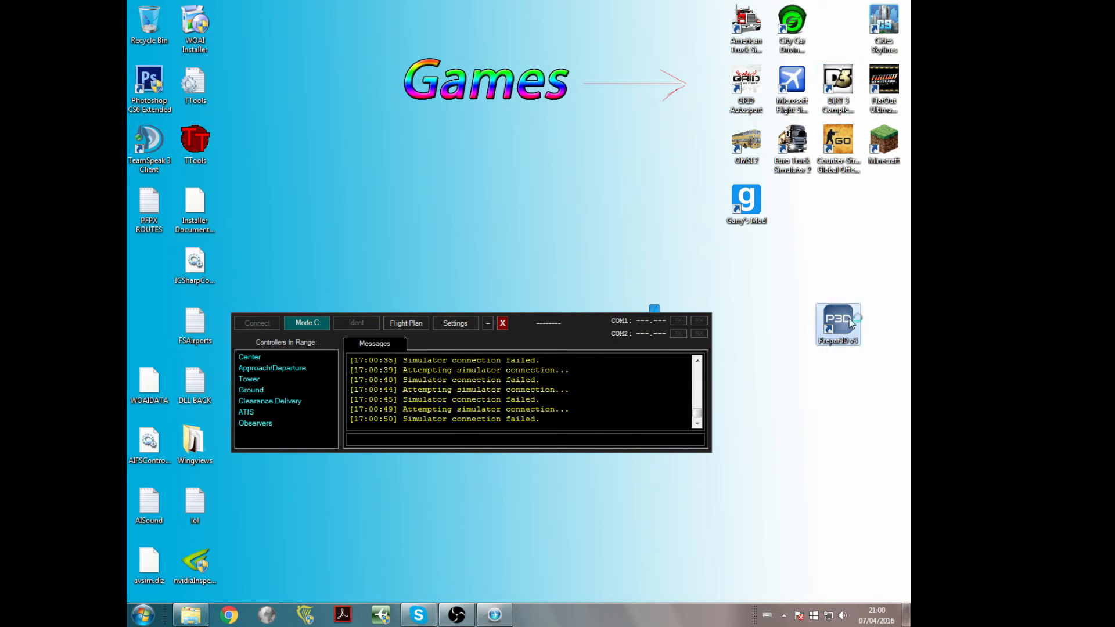
{"action": "mouse_move", "coordinate": [809, 435]}
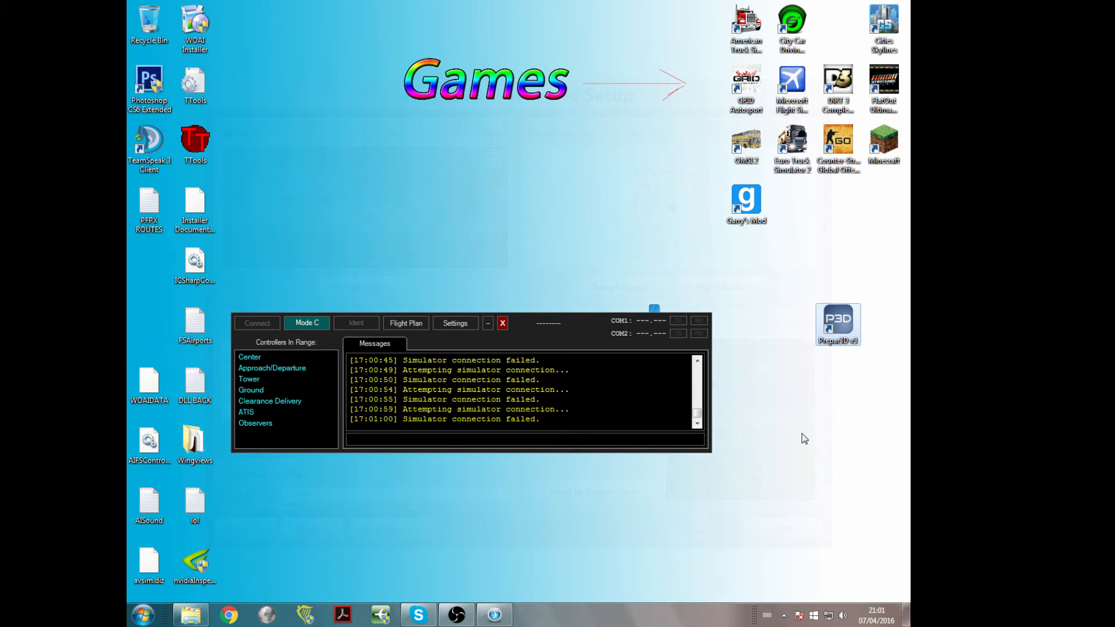
Start Prepar3D v3 and wait at Scenario Setup while vPilot connects to the simulator.
{"action": "left_click", "coordinate": [837, 324]}
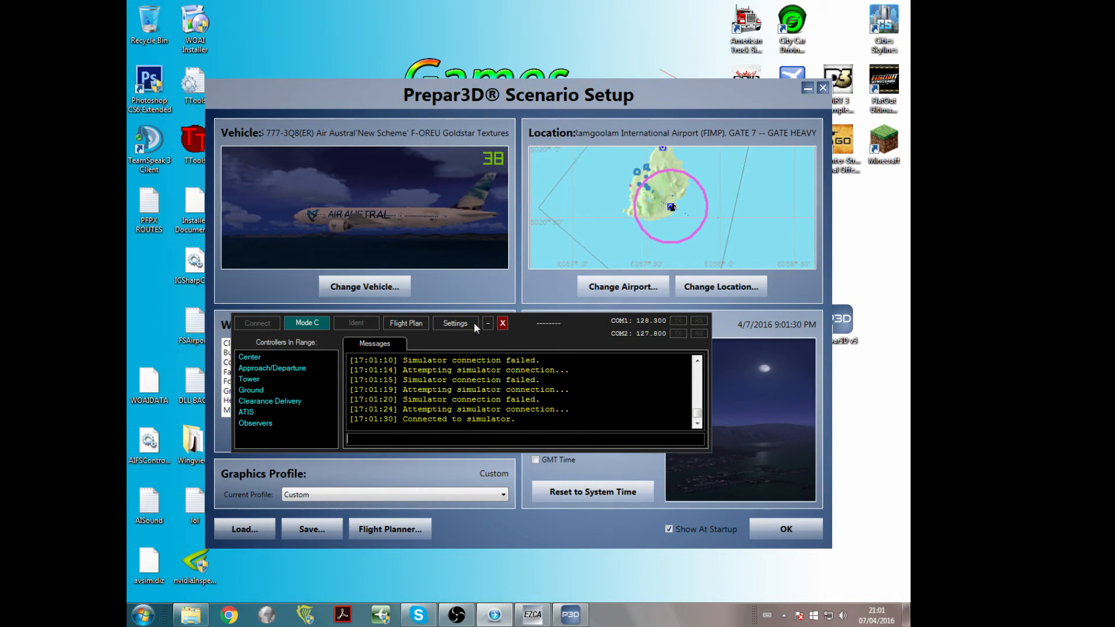
Set the scenario to depart from Heathrow (EGLL) at GATE A 120.
{"action": "left_click", "coordinate": [503, 323]}
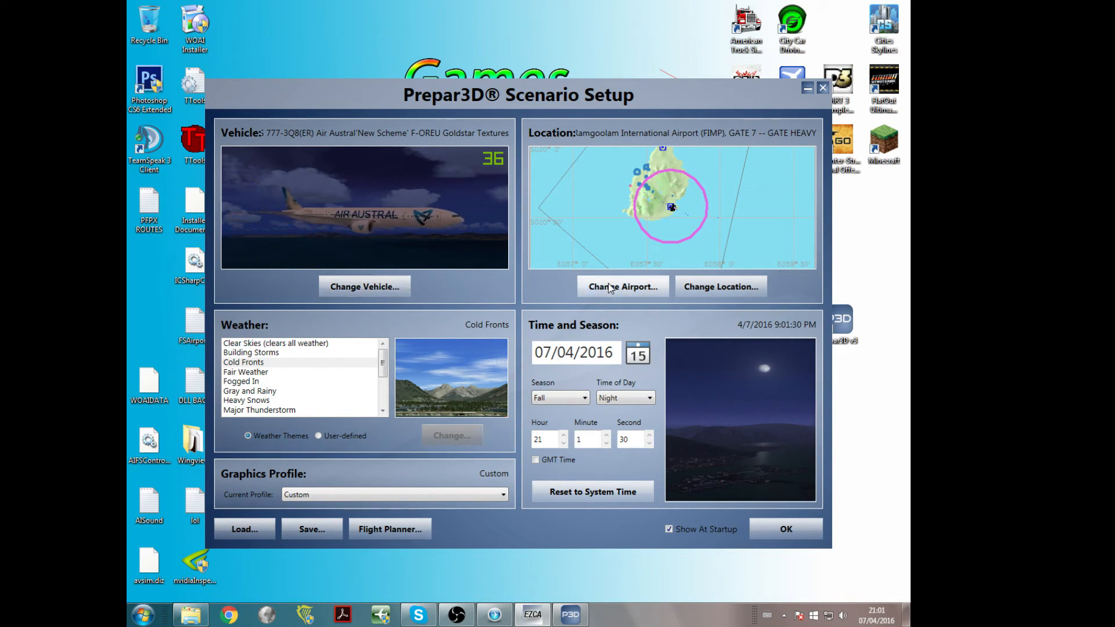
{"action": "left_click", "coordinate": [622, 286]}
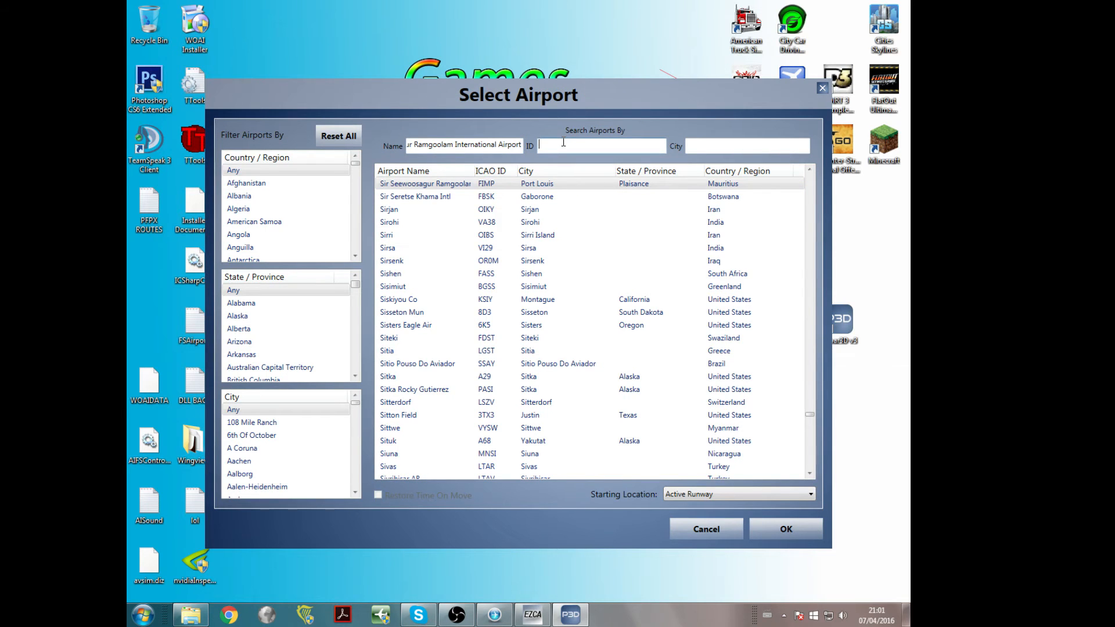
{"action": "type", "text": "egll"}
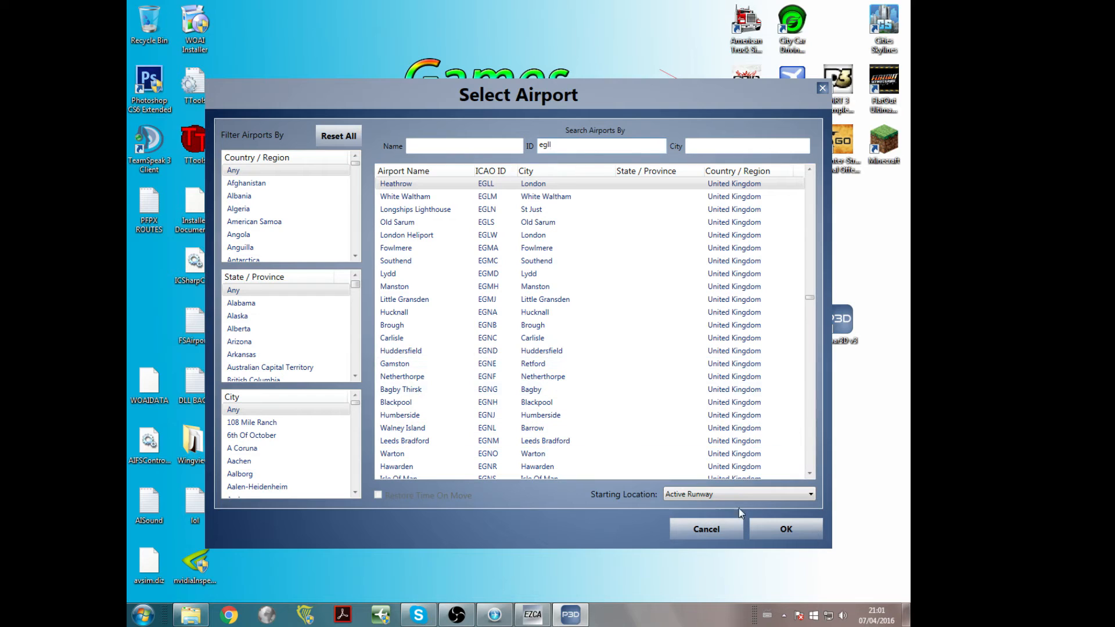
{"action": "left_click", "coordinate": [810, 494]}
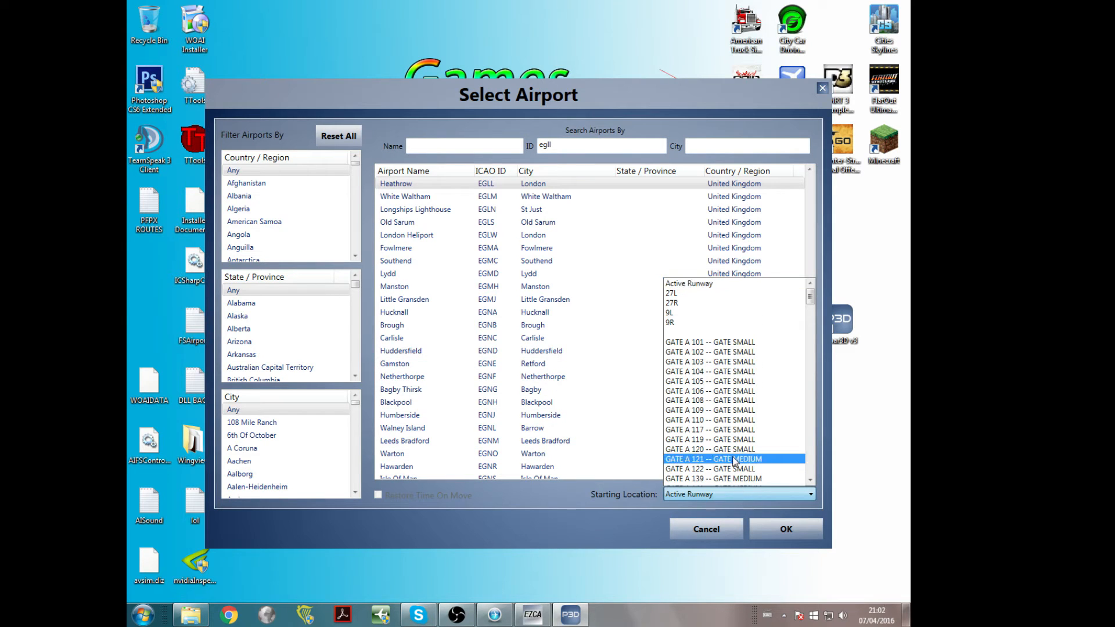
{"action": "left_click", "coordinate": [710, 449]}
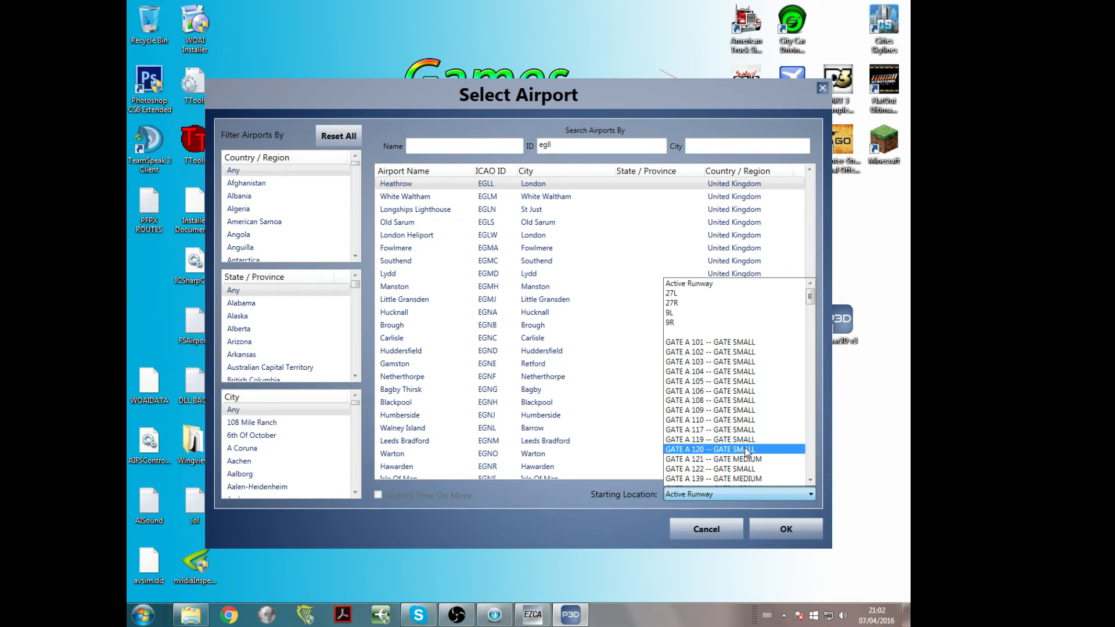
{"action": "left_click", "coordinate": [706, 449]}
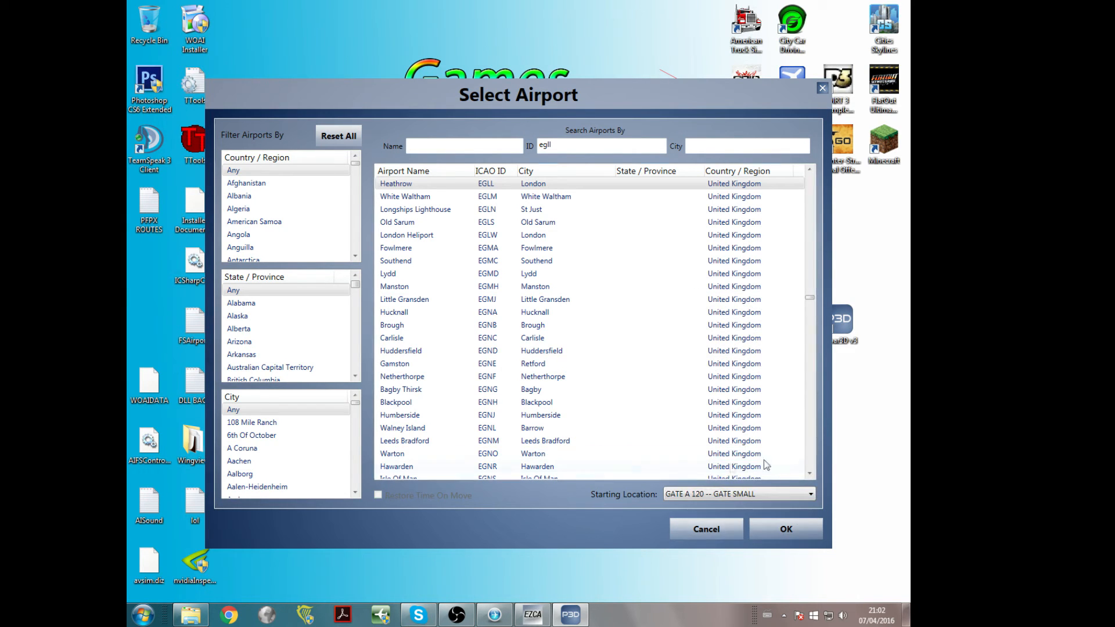
{"action": "left_click", "coordinate": [785, 528]}
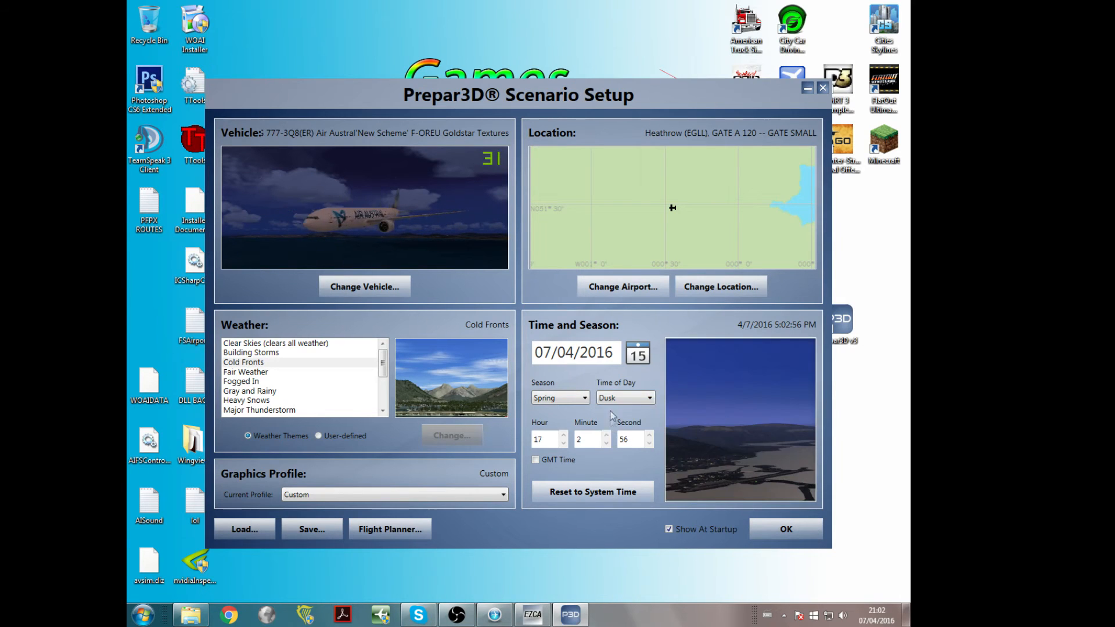
Start the Heathrow flight and dismiss vPilot's exception dialog so it reconnects.
{"action": "left_click", "coordinate": [624, 397]}
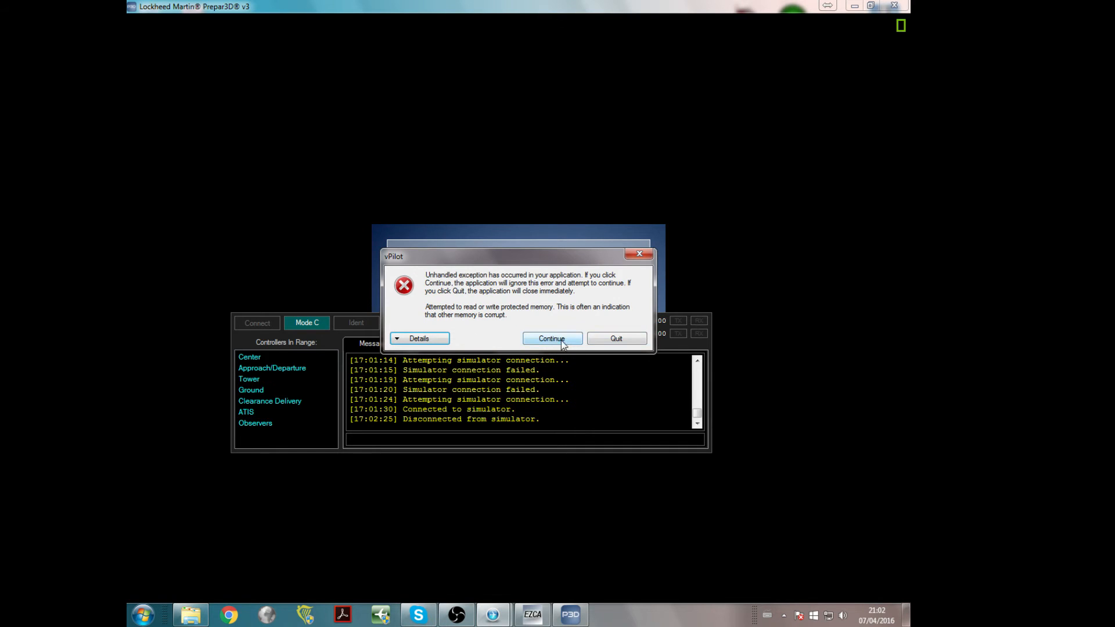
{"action": "left_click", "coordinate": [552, 338]}
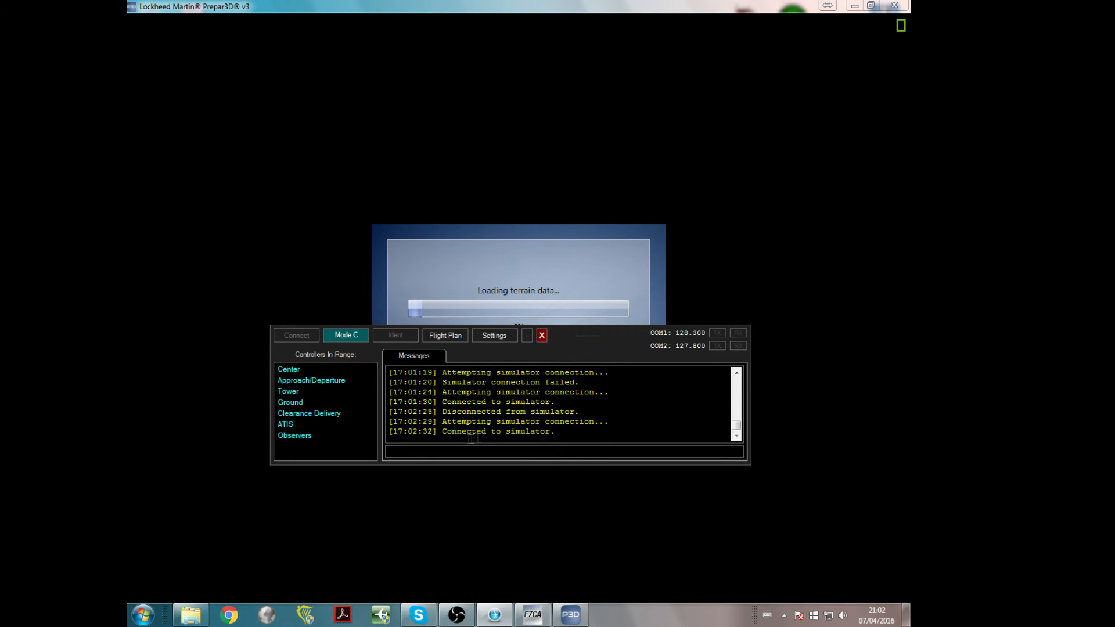
{"action": "mouse_move", "coordinate": [541, 354]}
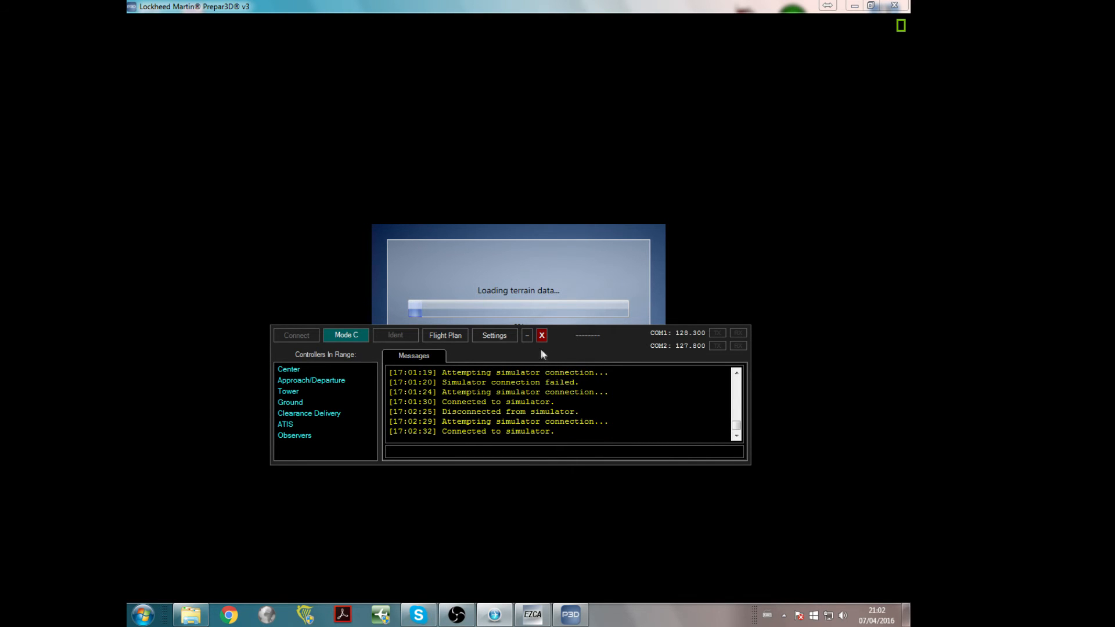
{"action": "left_click", "coordinate": [541, 335]}
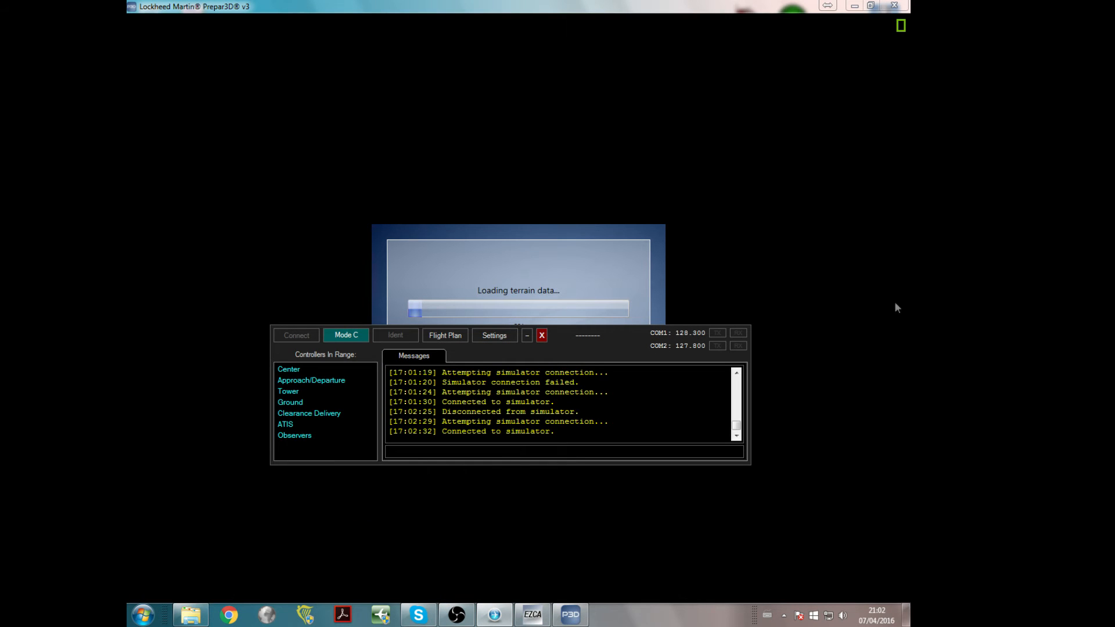
{"action": "mouse_move", "coordinate": [506, 380]}
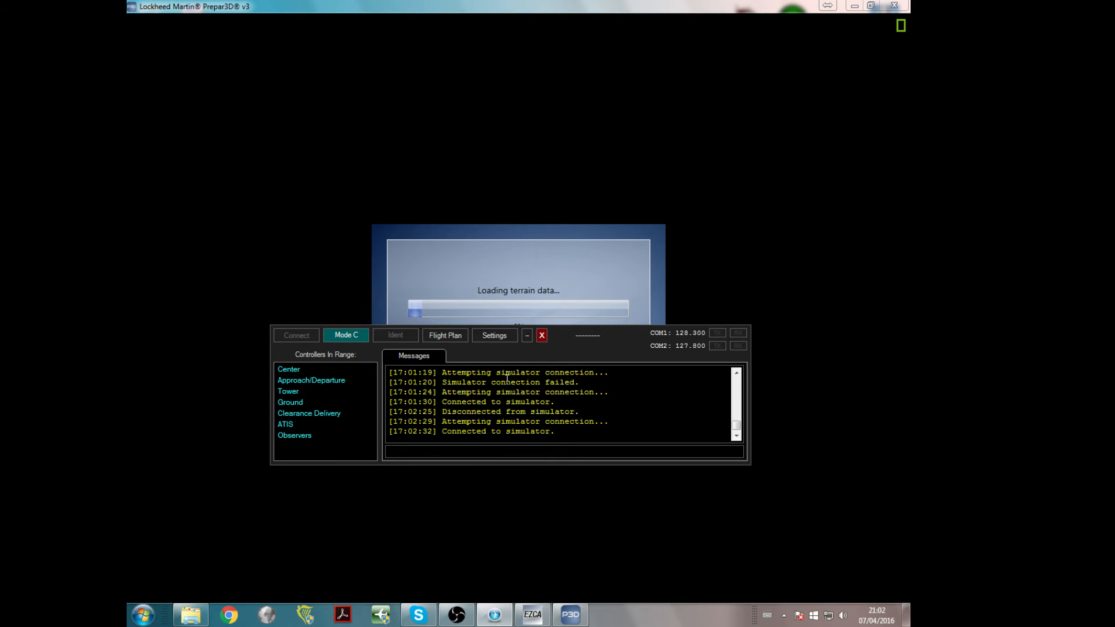
{"action": "mouse_move", "coordinate": [514, 426]}
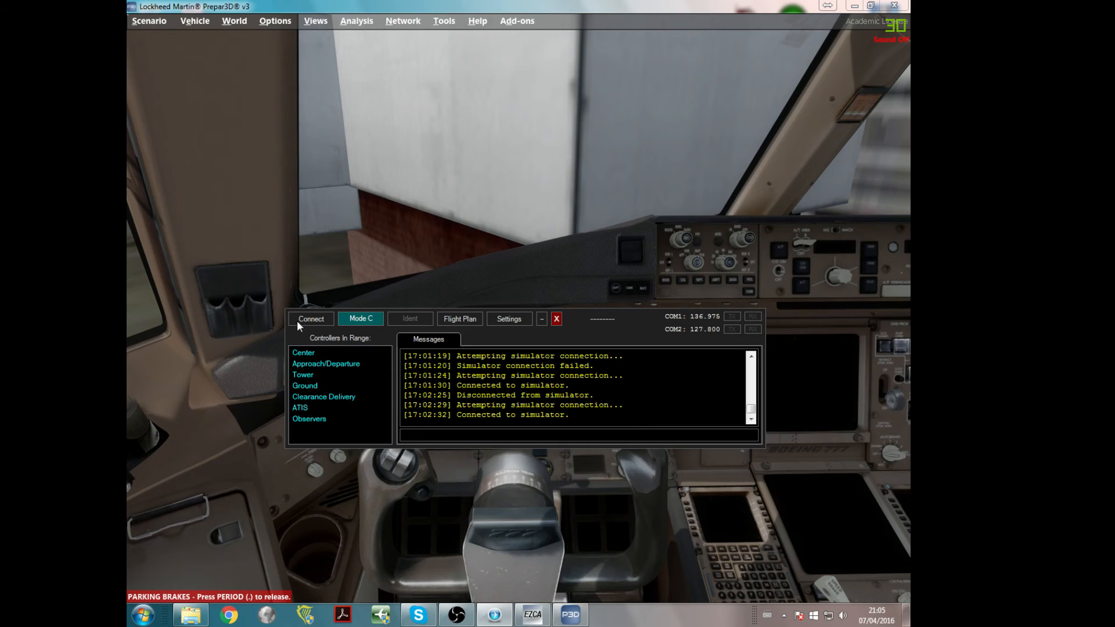
{"action": "mouse_move", "coordinate": [300, 325]}
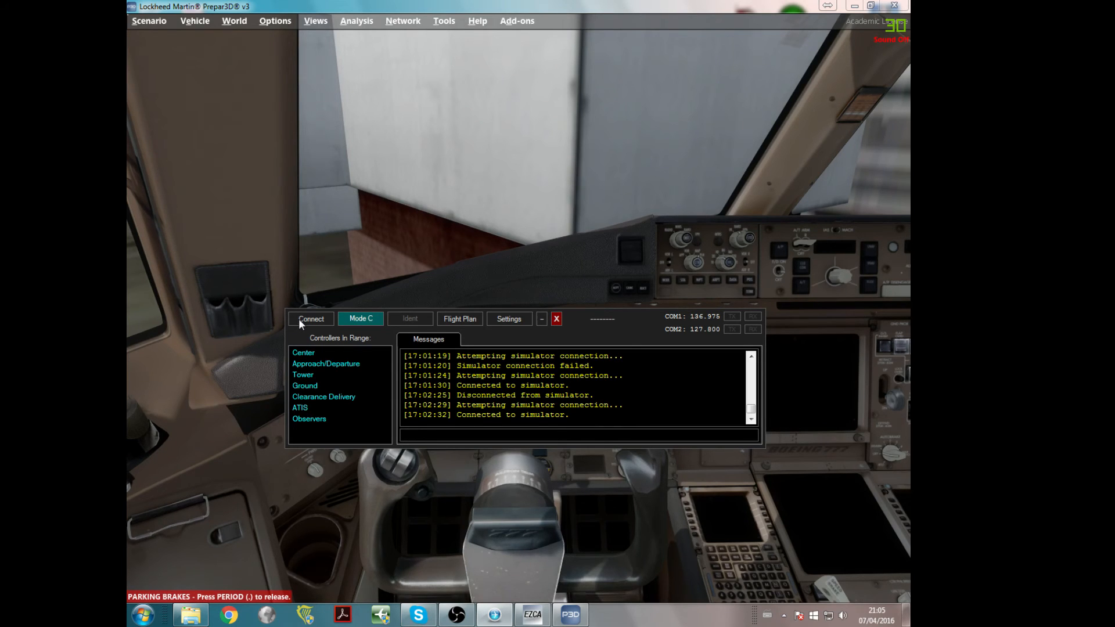
Connect vPilot to the VATSIM network under callsign REU1.
{"action": "left_click", "coordinate": [310, 319]}
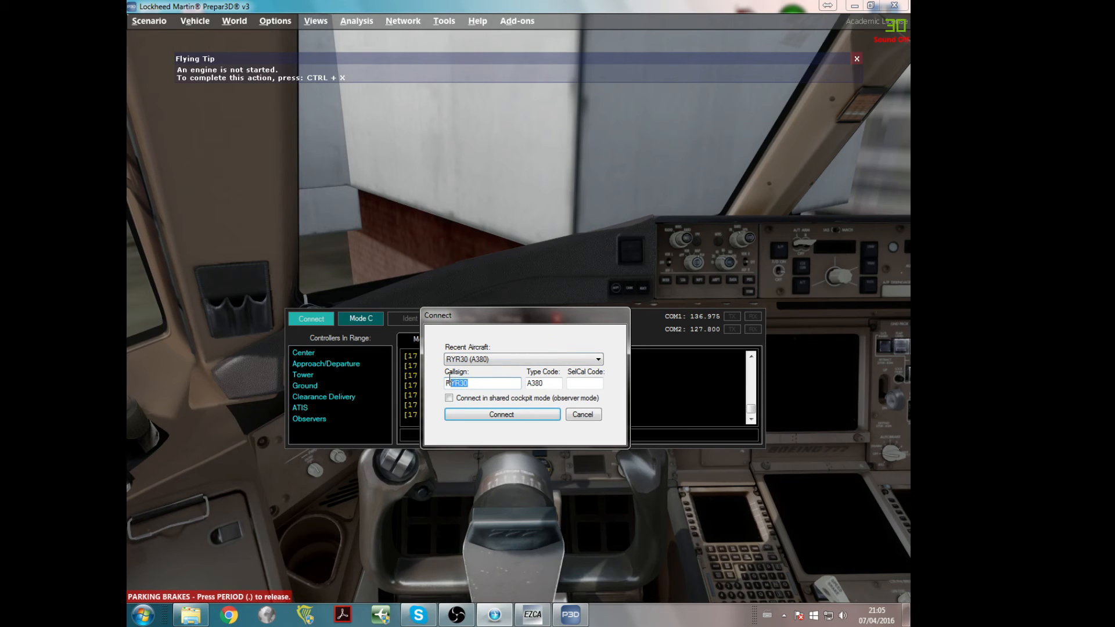
{"action": "key", "text": "Delete"}
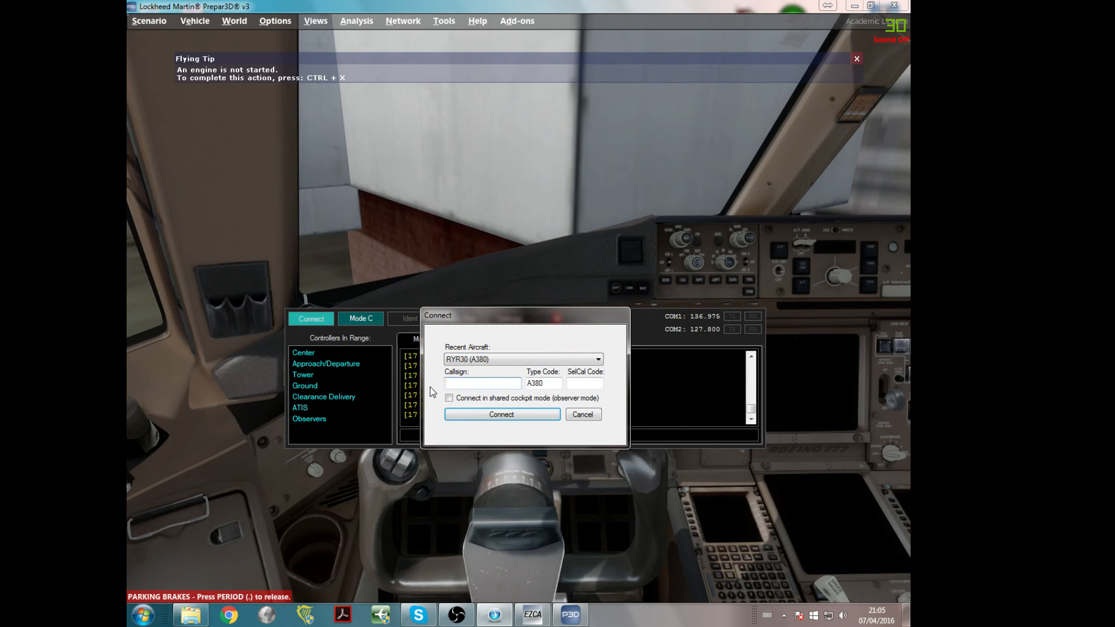
{"action": "type", "text": "REU1"}
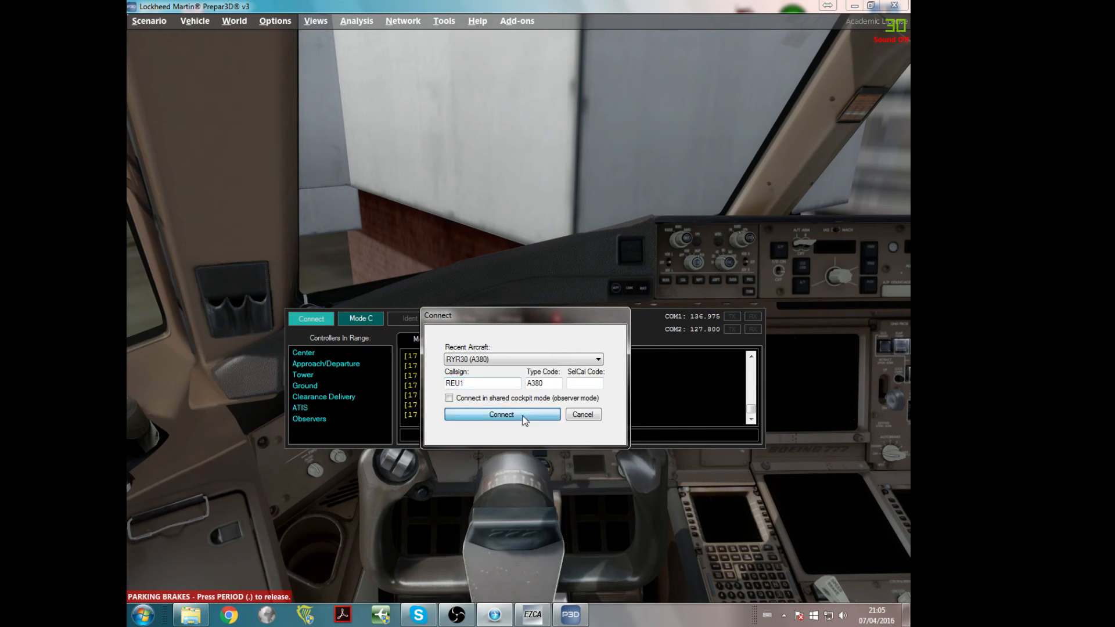
{"action": "left_click", "coordinate": [501, 414]}
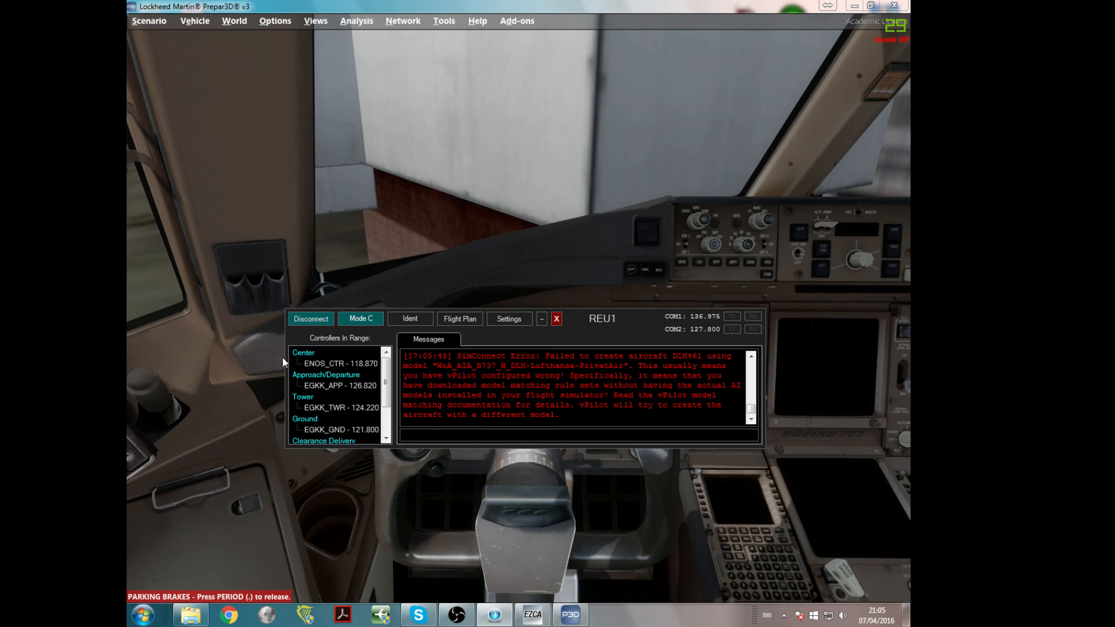
{"action": "mouse_move", "coordinate": [294, 415]}
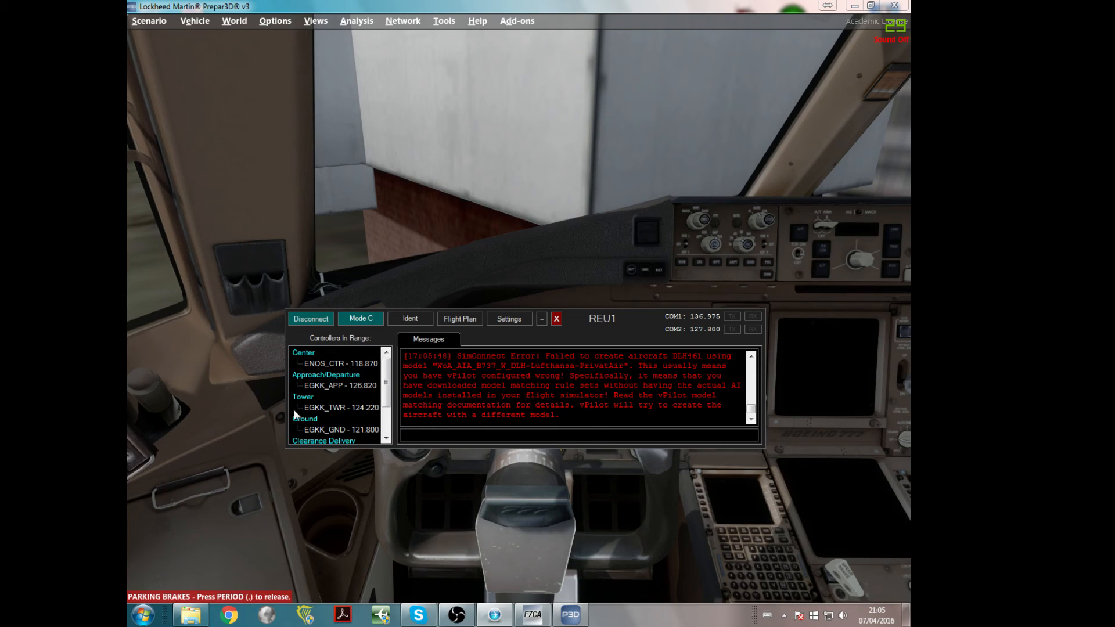
{"action": "mouse_move", "coordinate": [296, 416]}
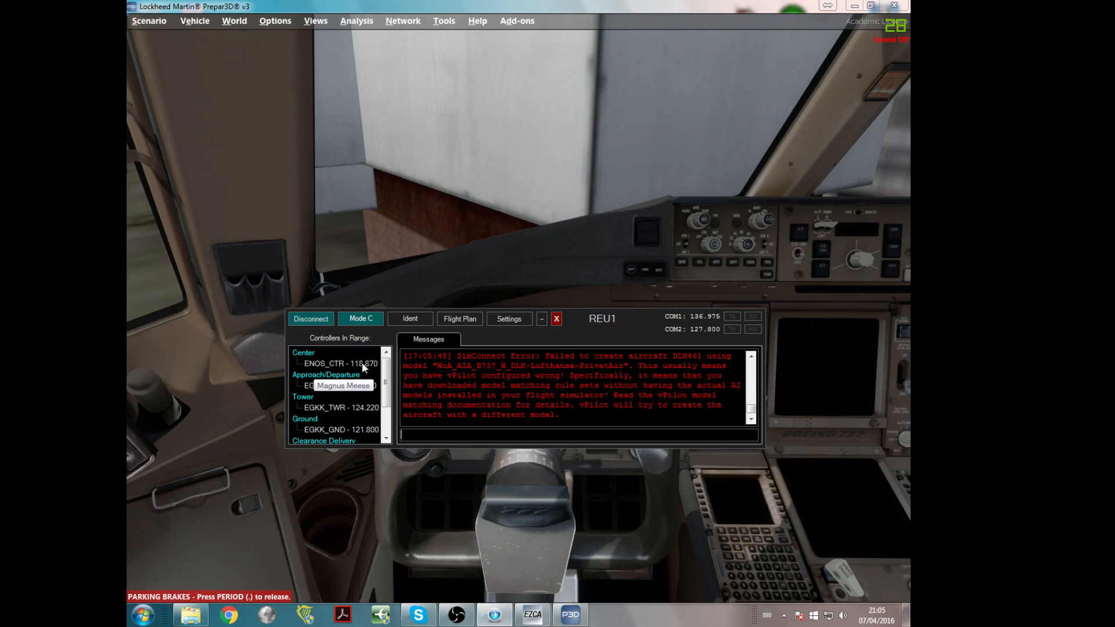
{"action": "mouse_move", "coordinate": [531, 325]}
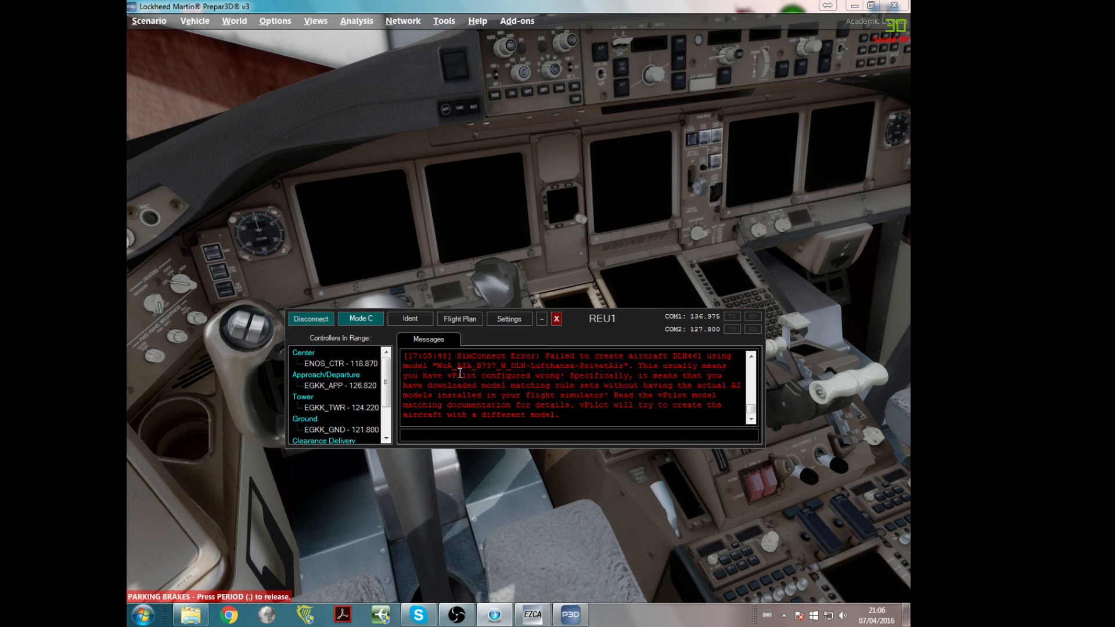
{"action": "mouse_move", "coordinate": [516, 348]}
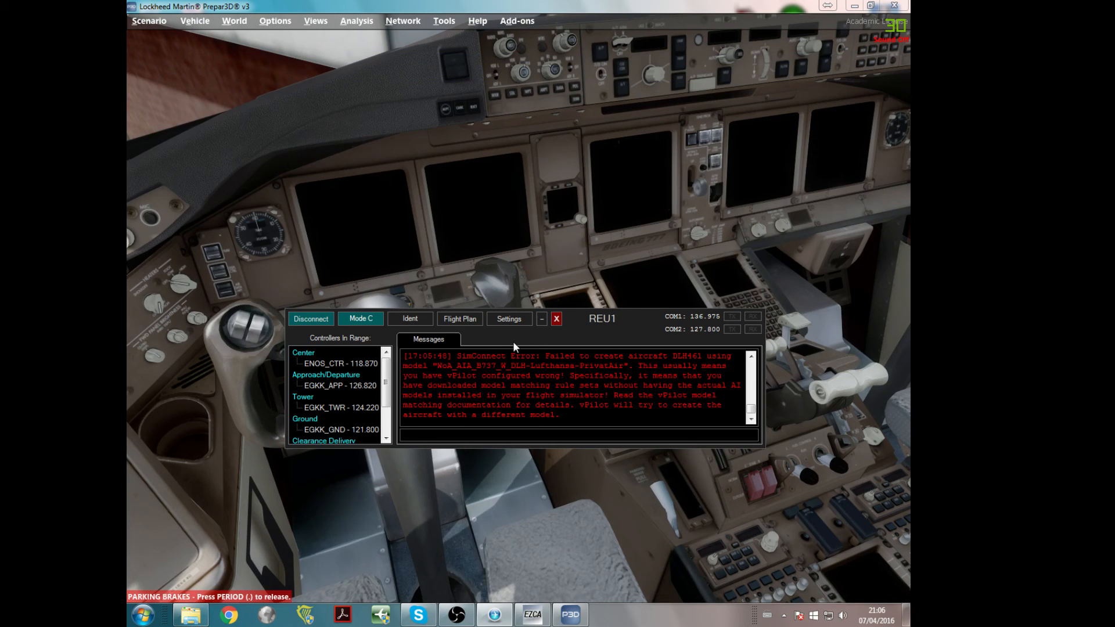
{"action": "mouse_move", "coordinate": [520, 336]}
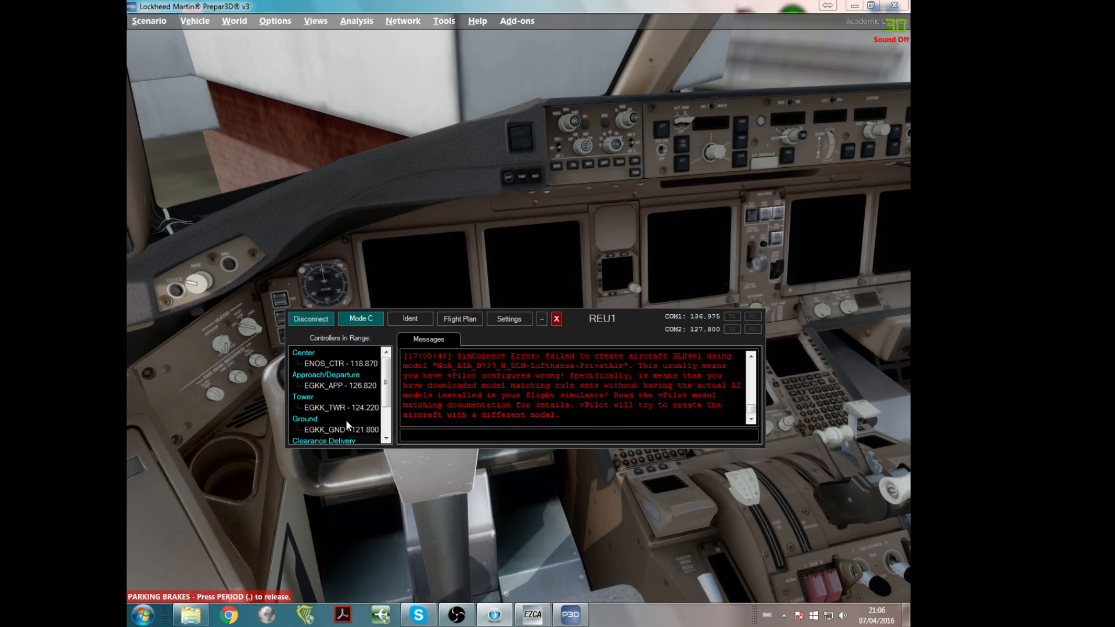
{"action": "mouse_move", "coordinate": [349, 430]}
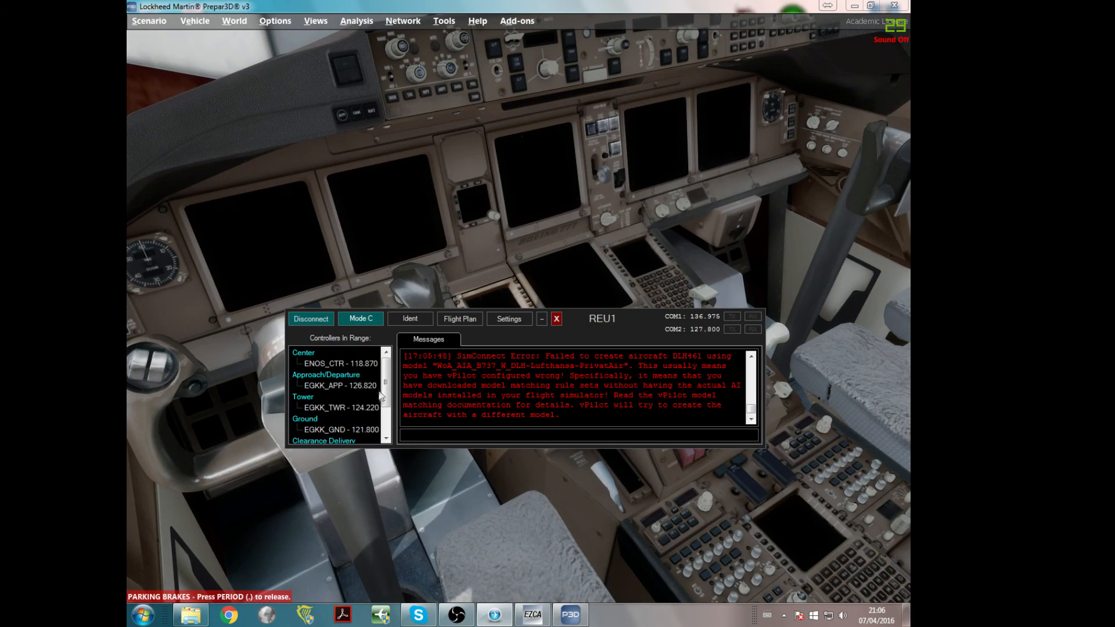
Review the vPilot window and dismiss the altimeter flying tip.
{"action": "scroll", "scroll_direction": "down", "scroll_amount": 3}
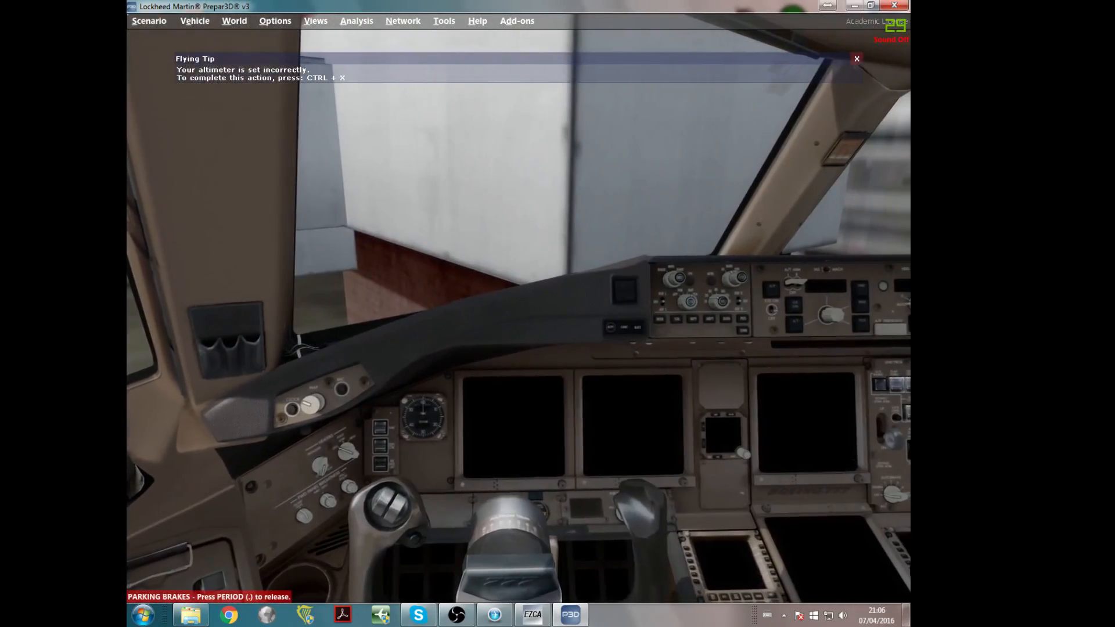
{"action": "left_click", "coordinate": [856, 58]}
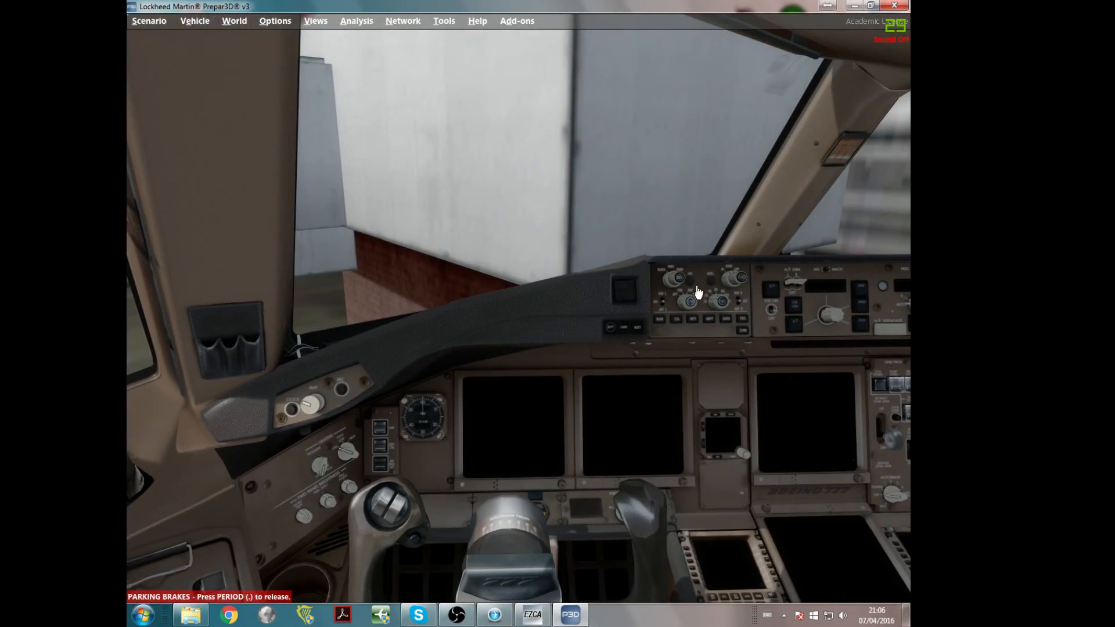